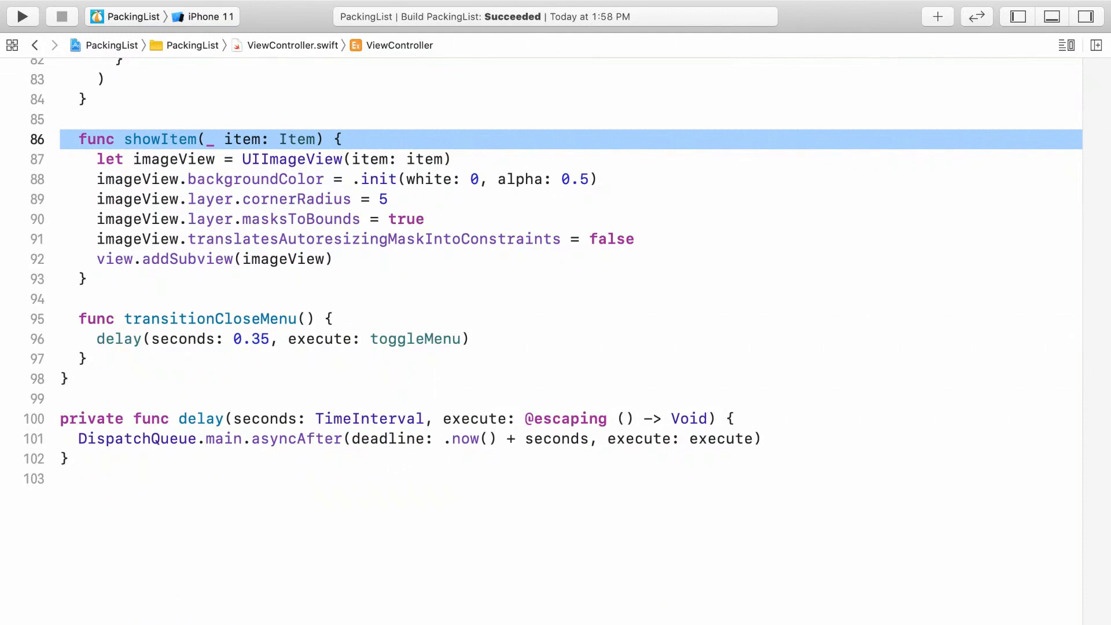
# Open blank lines in showItem right after view.addSubview(imageView)
pyautogui.click(22, 16)
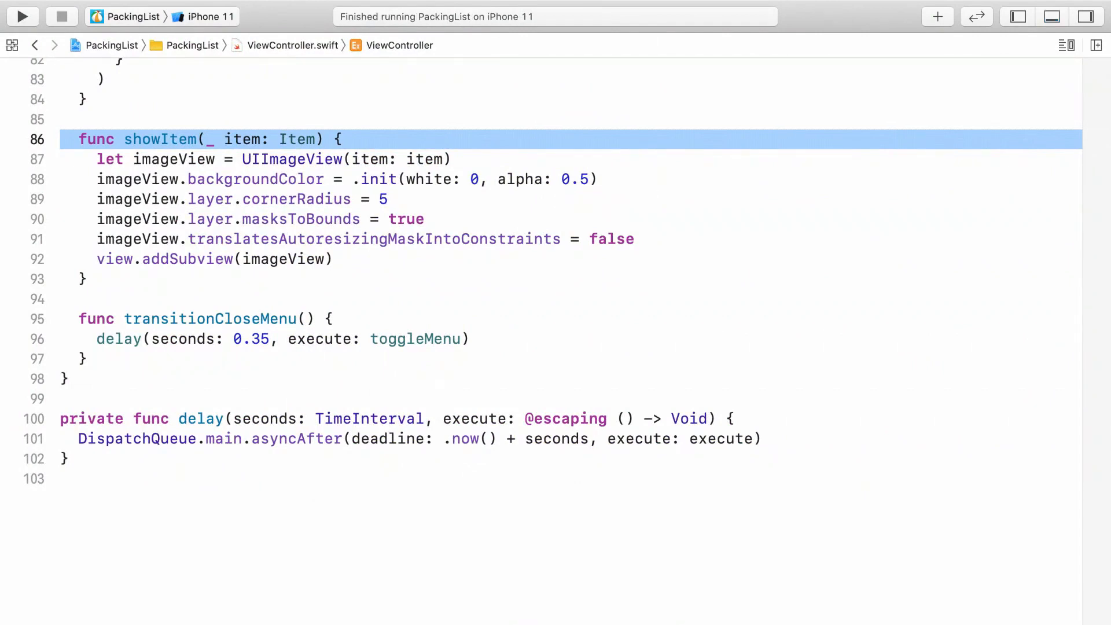
pyautogui.click(22, 16)
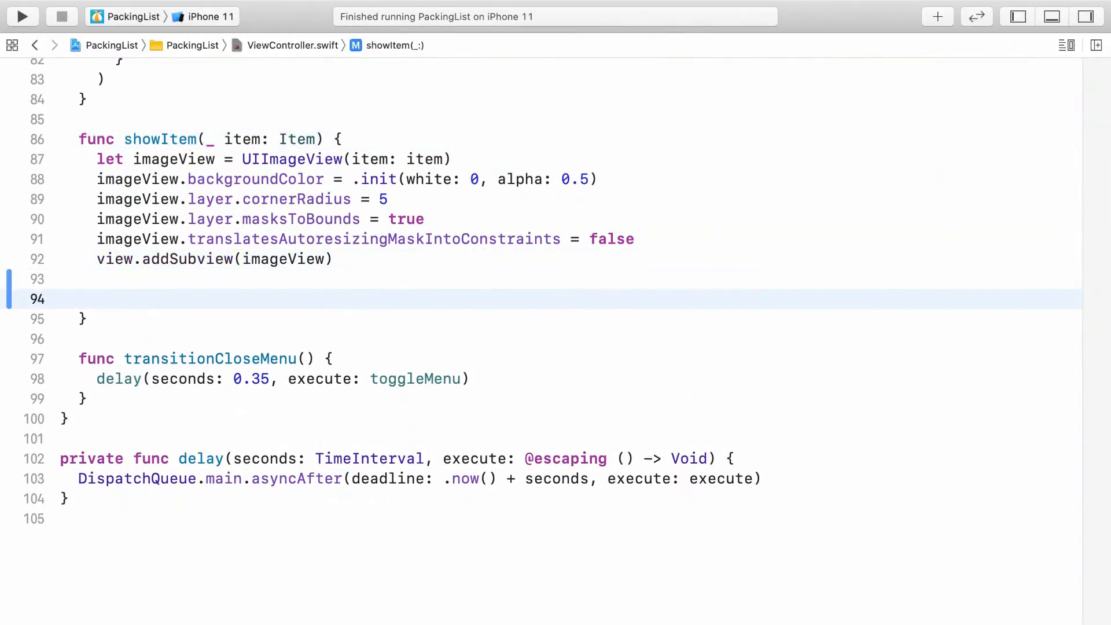
# Start bottomConstraint as imageView.bottomAnchor.constraint using the equalTo:constant: completion
pyautogui.write('let bottomCosn')
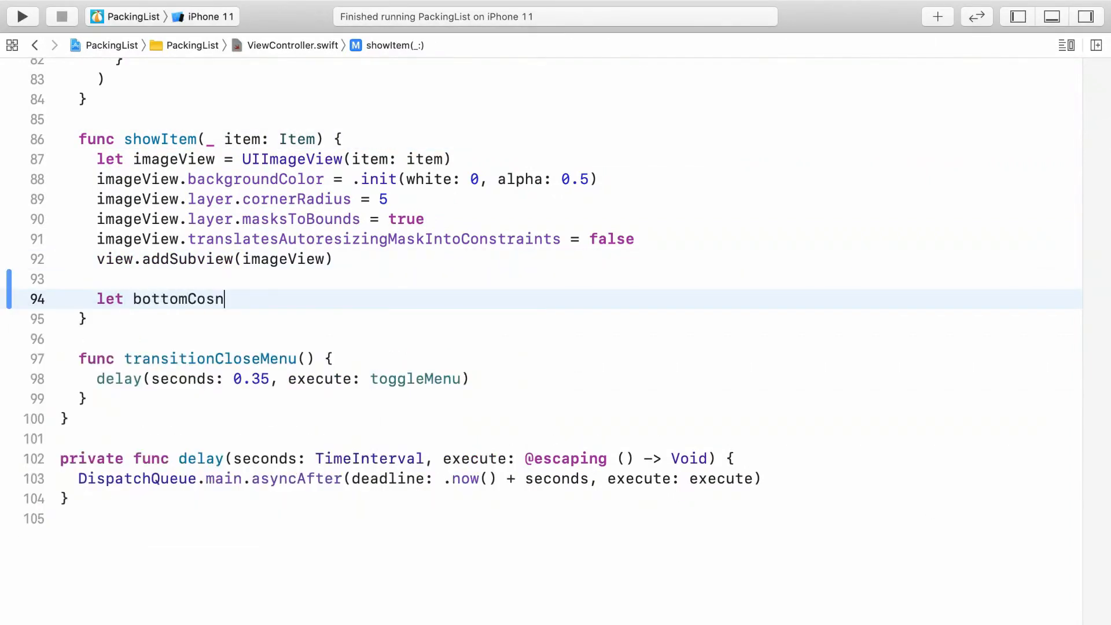
pyautogui.write('traint =')
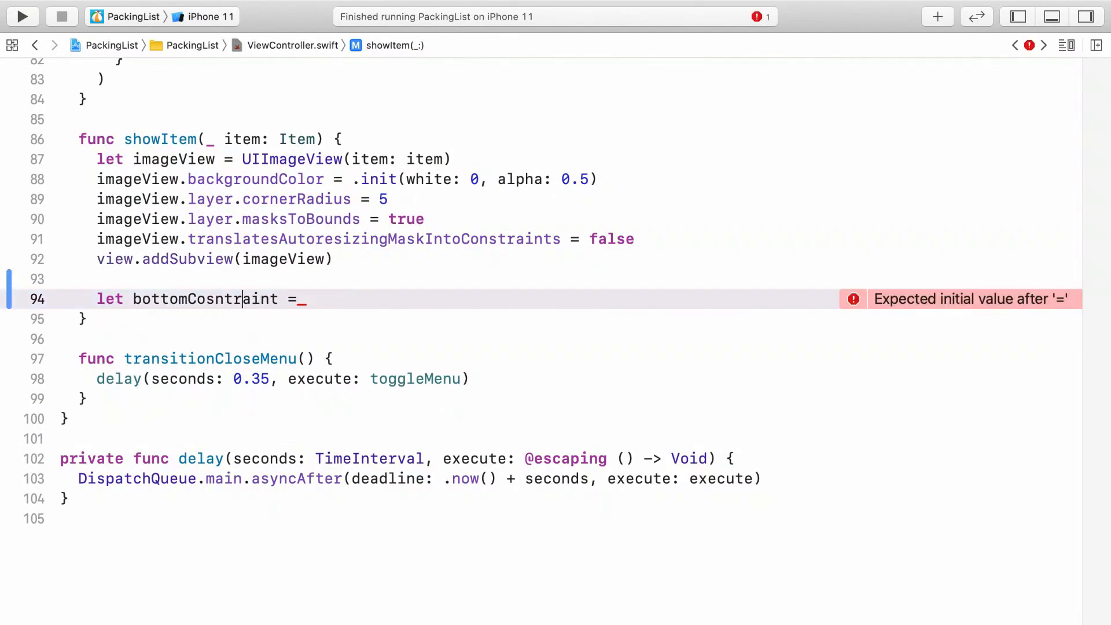
pyautogui.write('bottomConstraint')
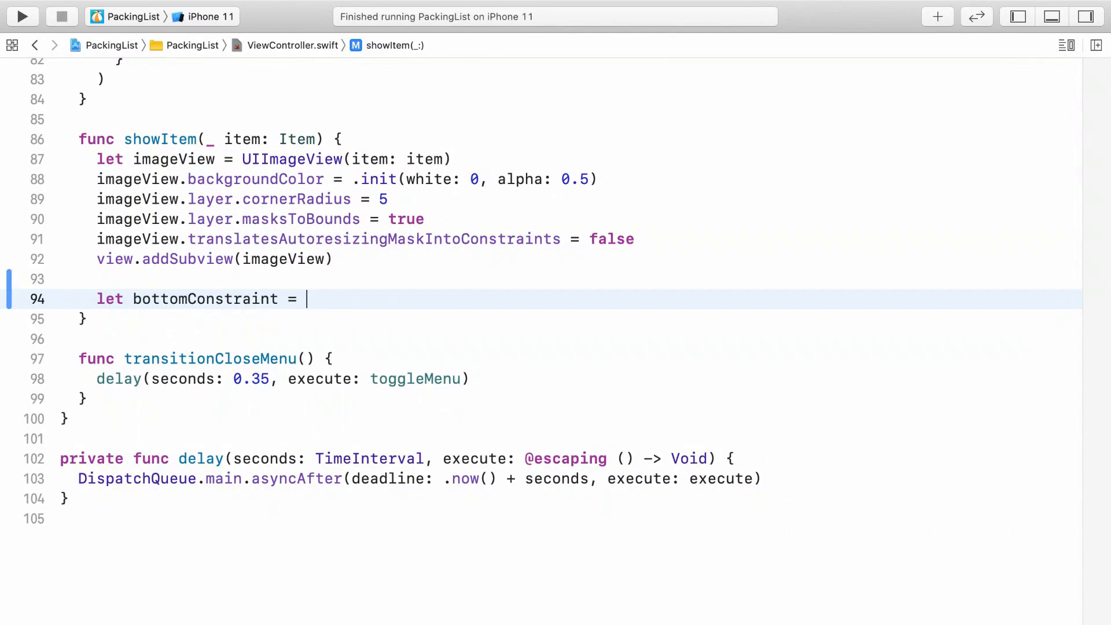
pyautogui.write('imageView')
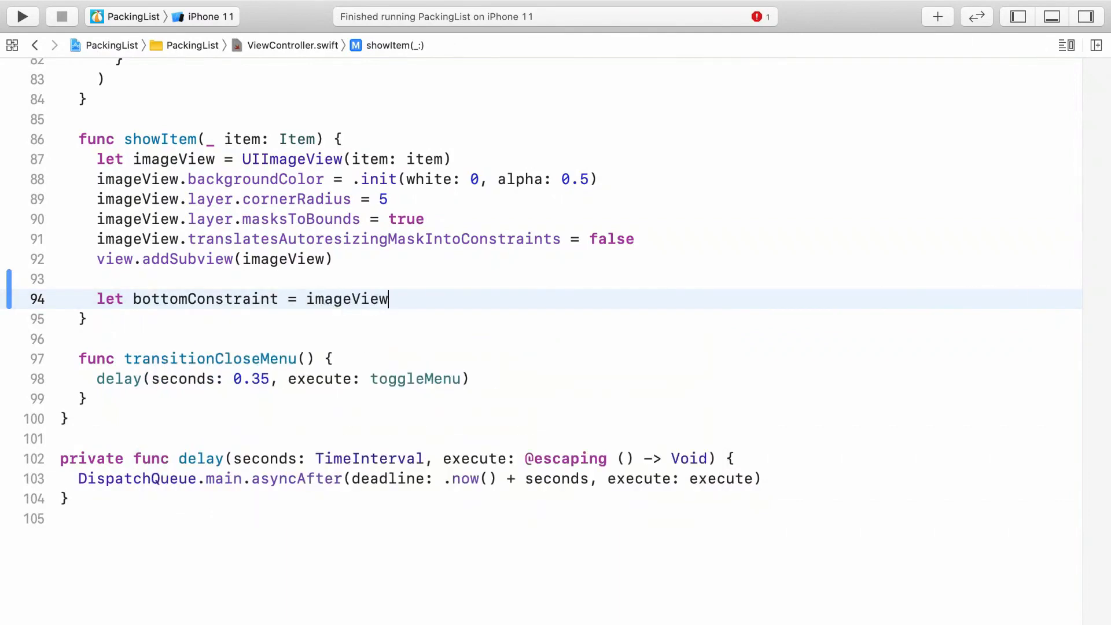
pyautogui.write('.bottomAnchor')
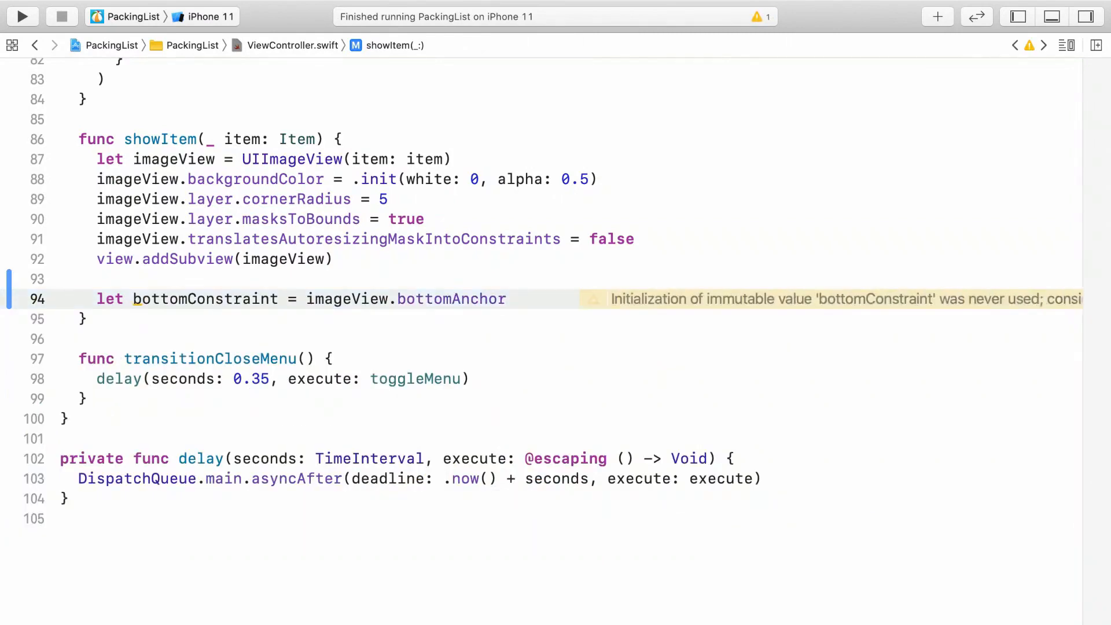
pyautogui.write('.cons')
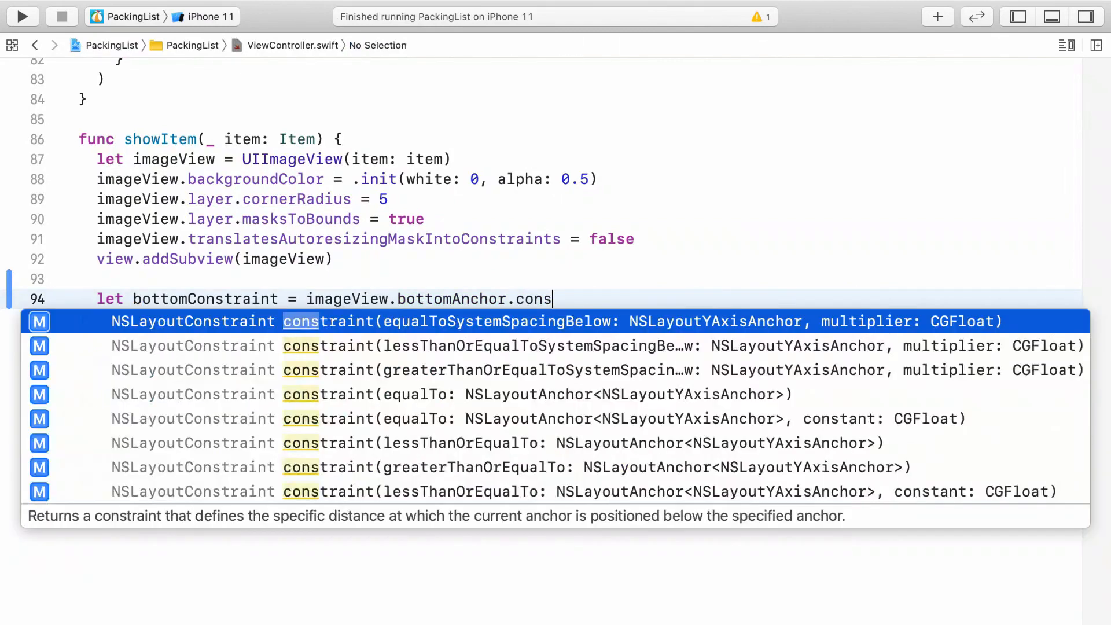
pyautogui.press('down')
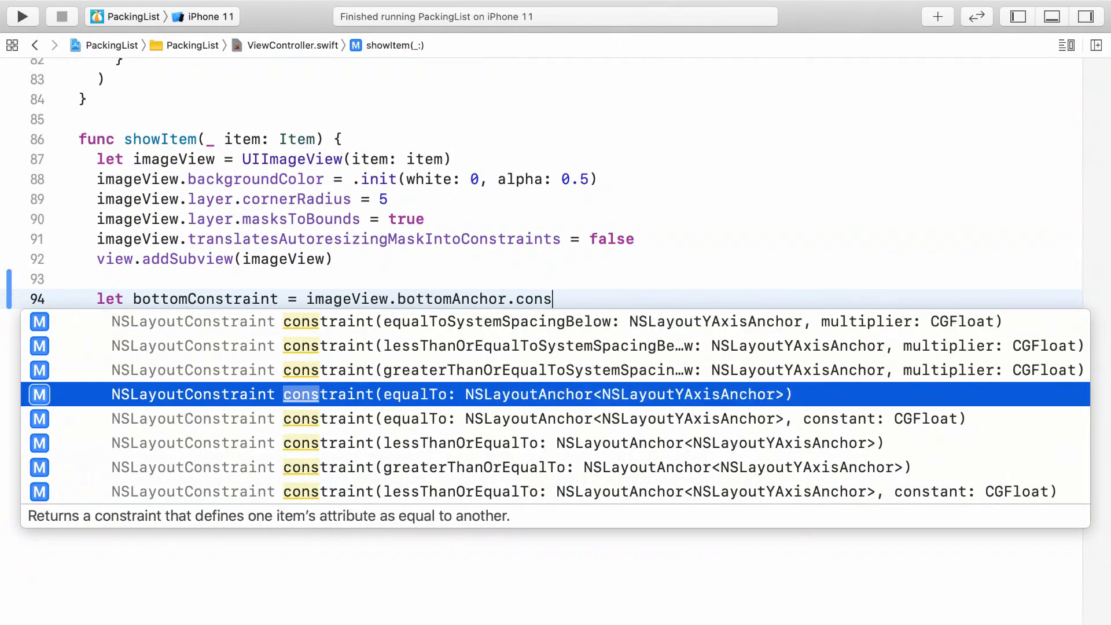
pyautogui.click(451, 394)
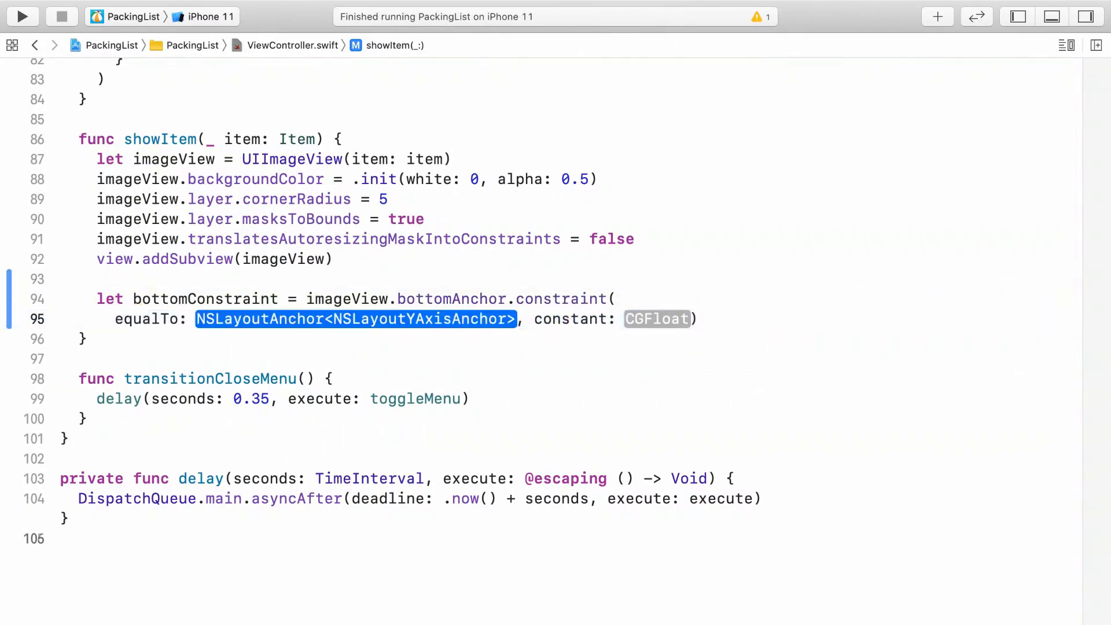
# Fill the constraint arguments with view.bottomAnchor and imageView.frame.height
pyautogui.write('view, constant: CGFloat)')
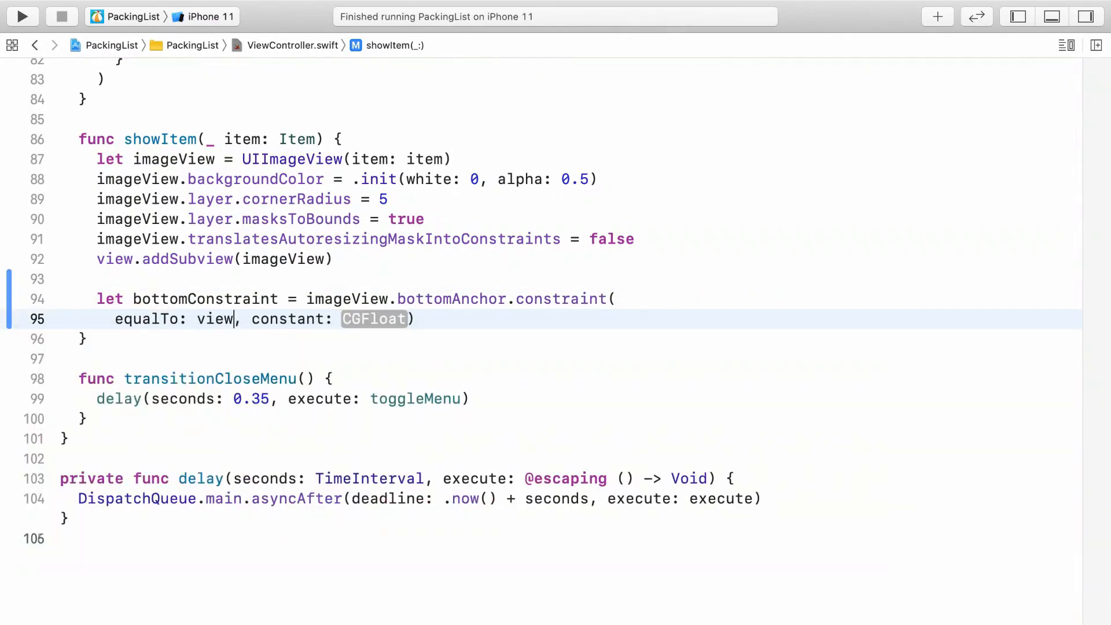
pyautogui.write('.bottomAnchor')
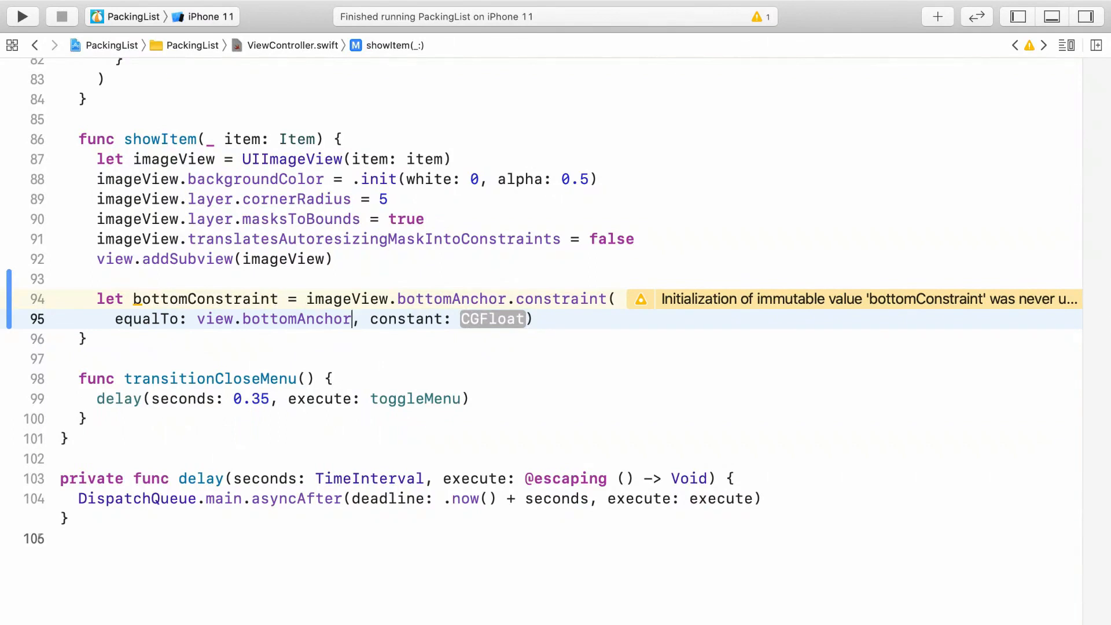
pyautogui.write('ima')
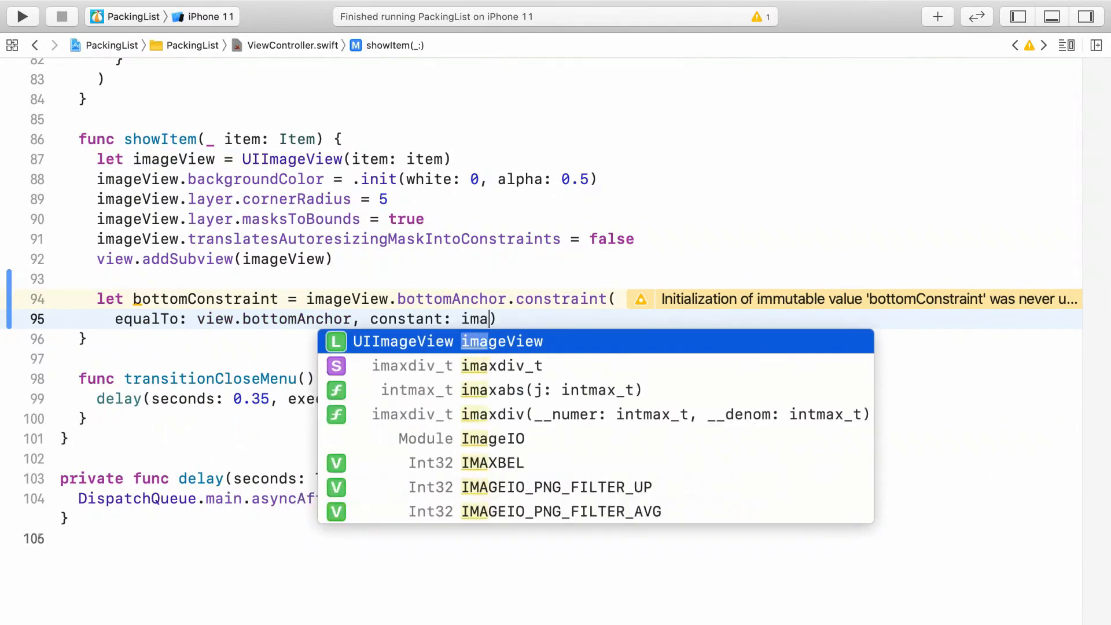
pyautogui.write('geView.frame')
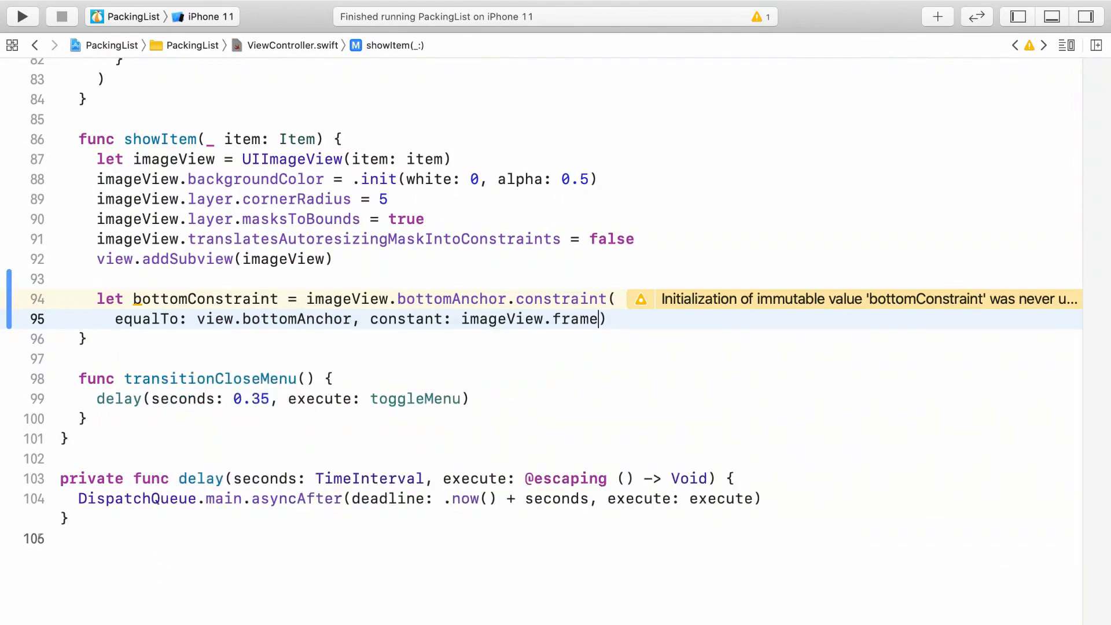
pyautogui.write('.height')
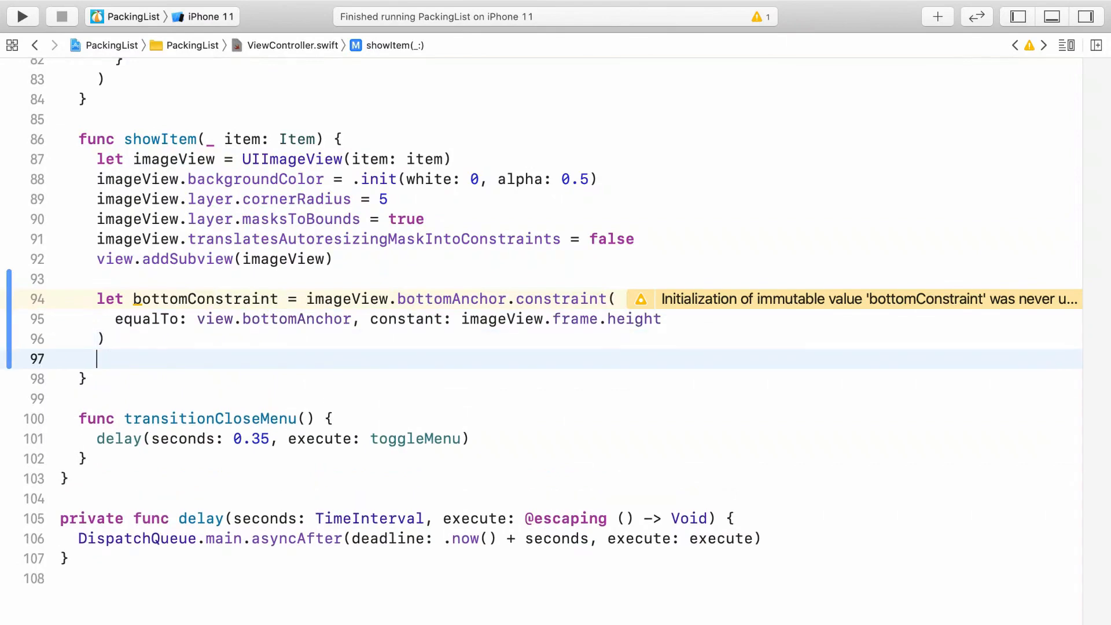
# Activate bottomConstraint and imageView.centerXAnchor equal to view.centerXAnchor via NSLayoutConstraint.activate
pyautogui.write('NSLayoutConstraint')
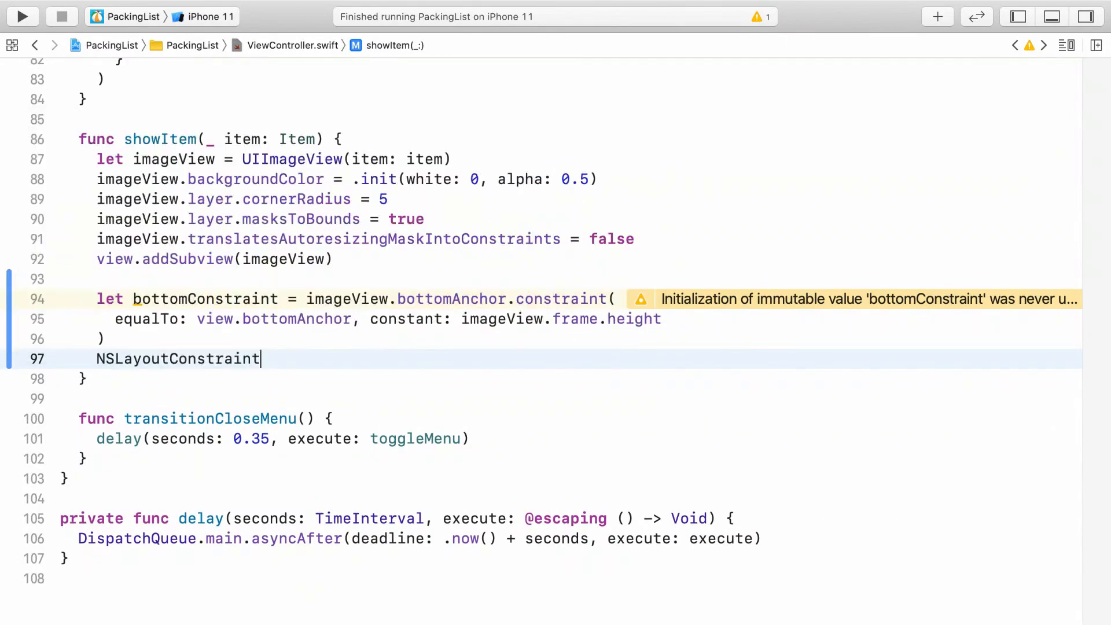
pyautogui.write('.activate([')
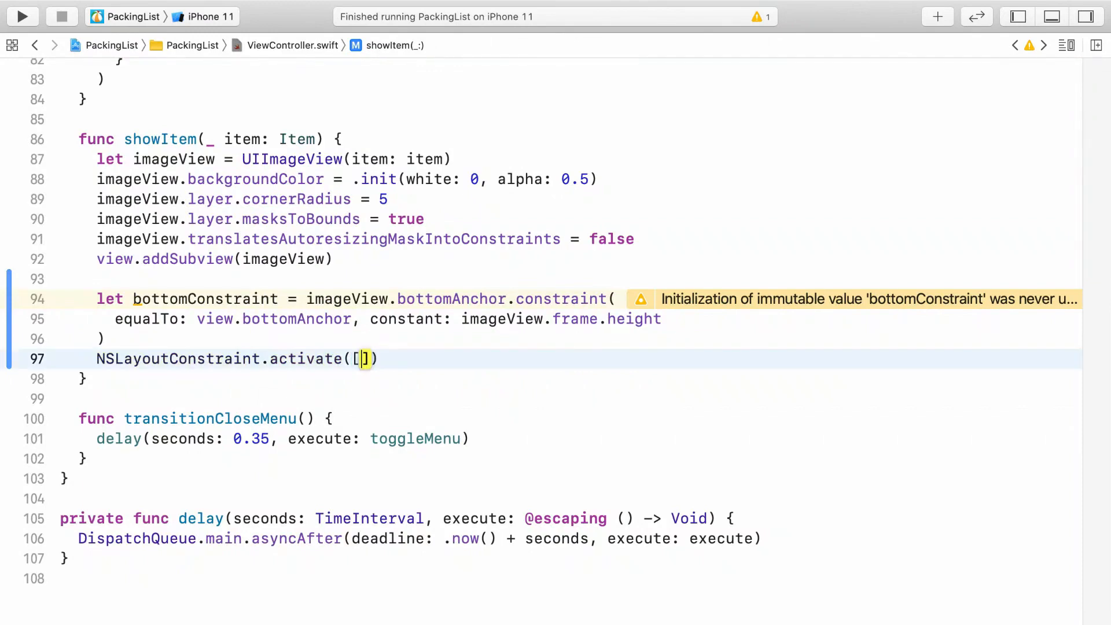
pyautogui.press('return')
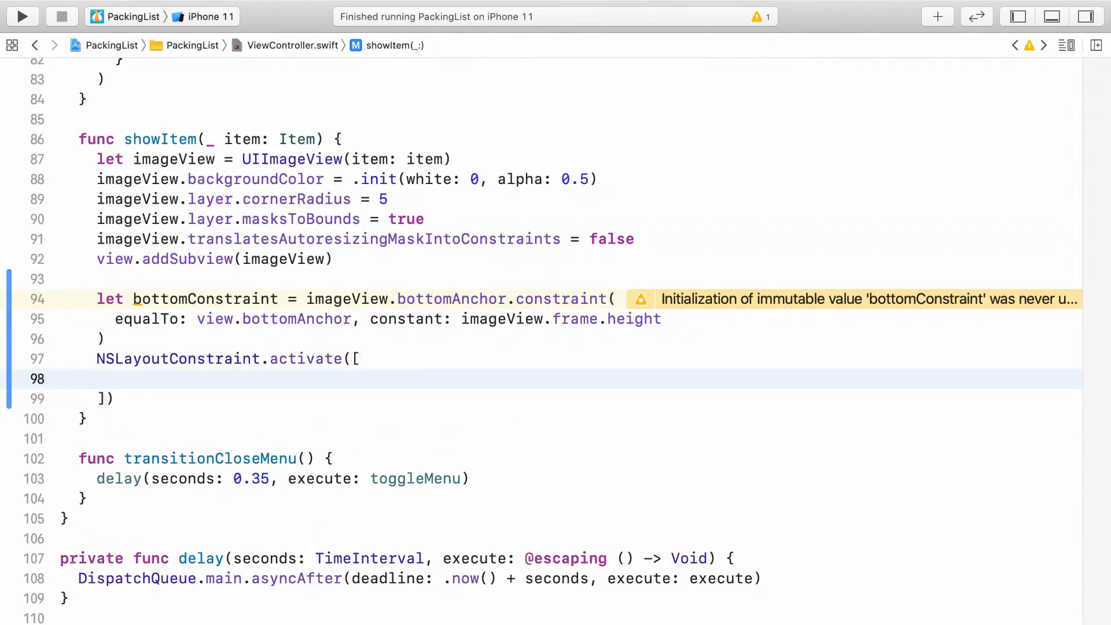
pyautogui.write('bottomConstraint')
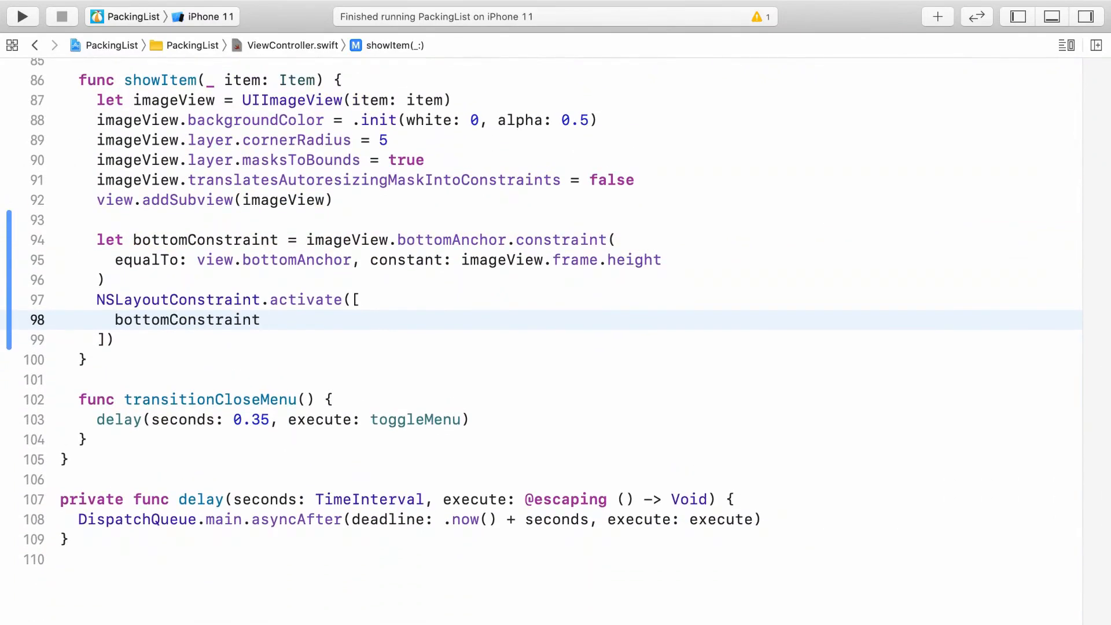
pyautogui.write(',')
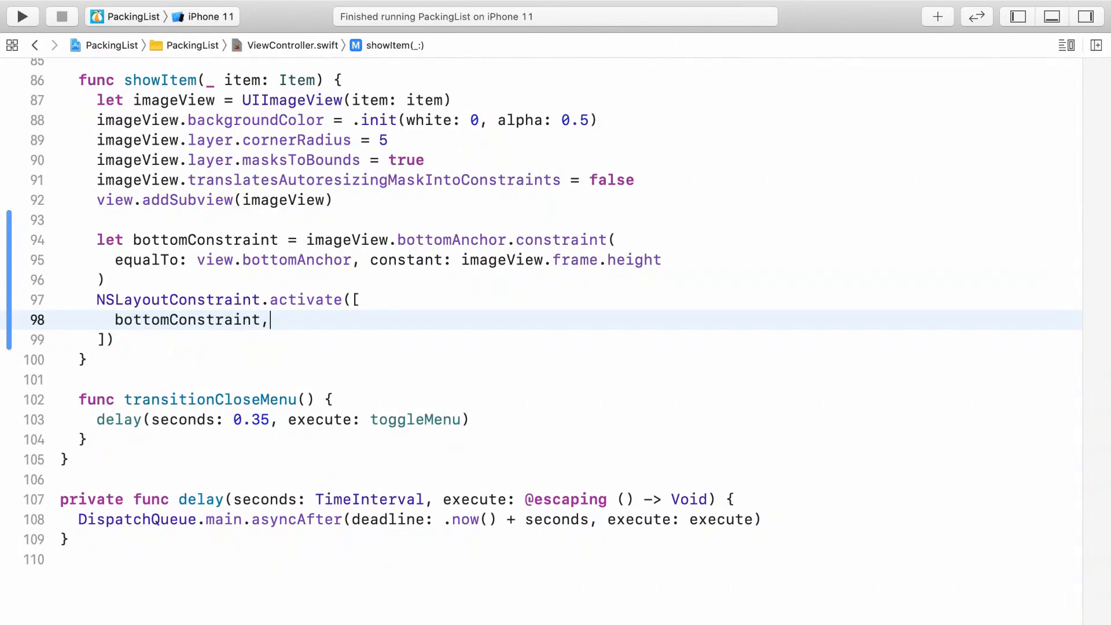
pyautogui.write('imageView')
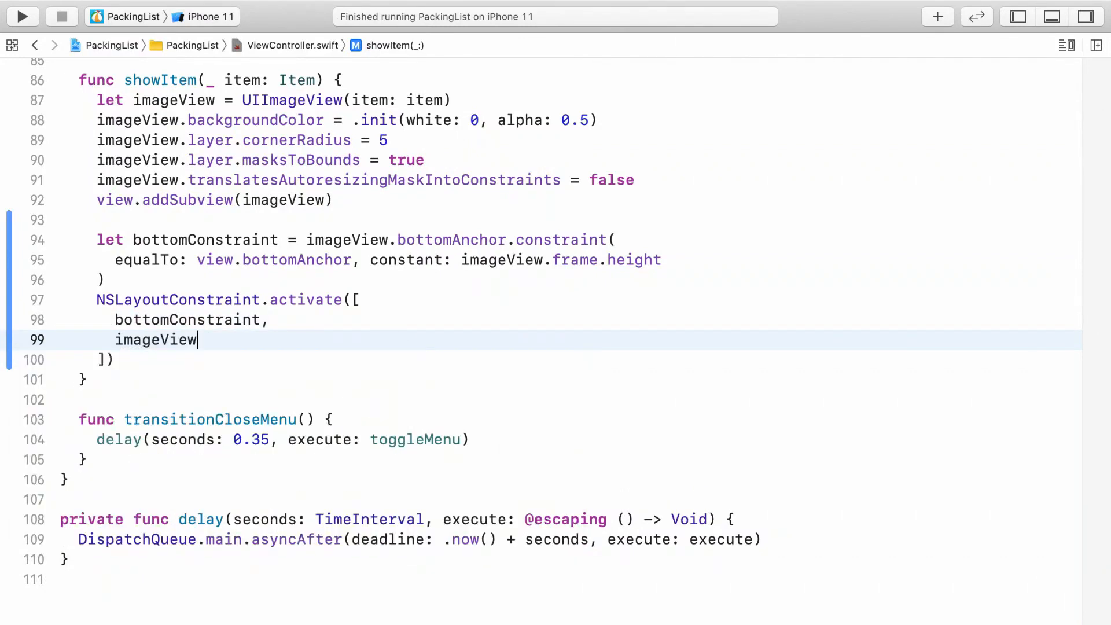
pyautogui.write('.centerXAnchor.c')
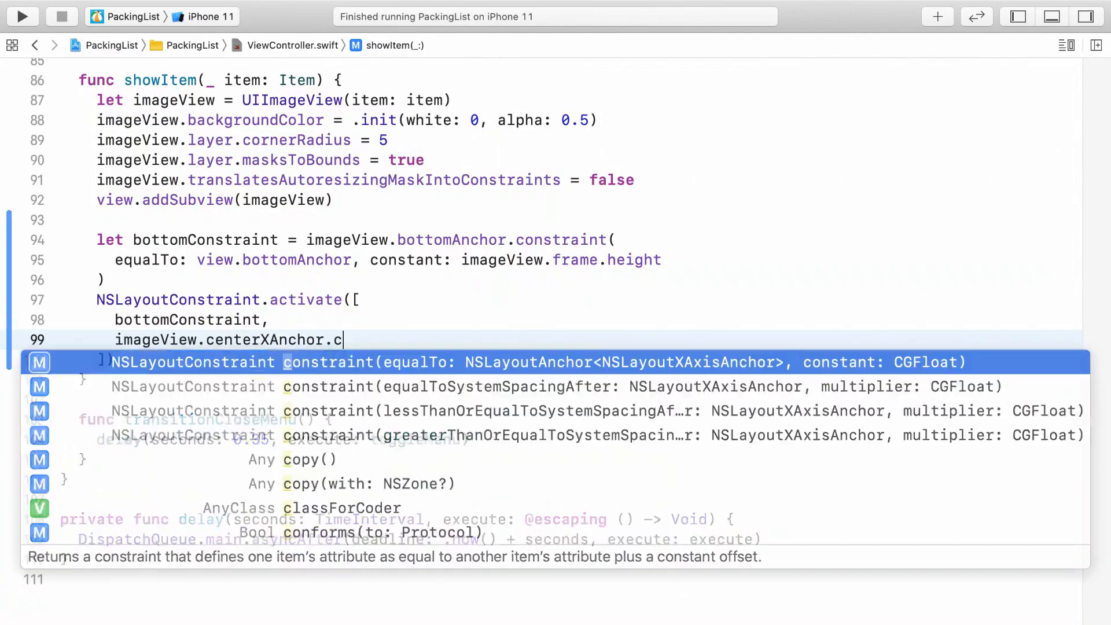
pyautogui.write('ons')
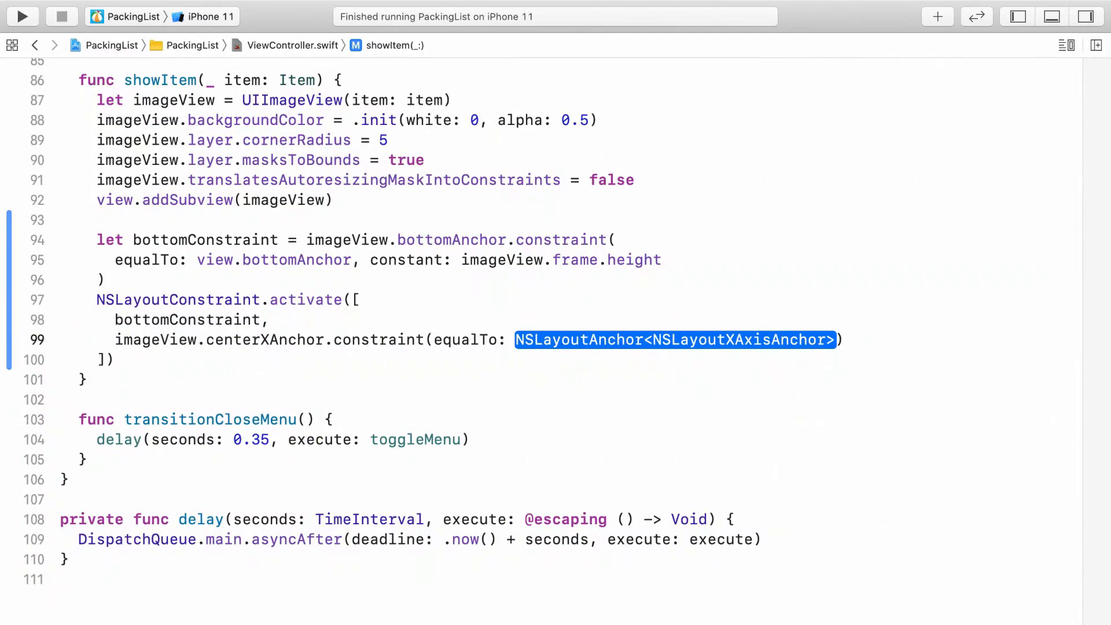
pyautogui.write('view.centerXAnchor')
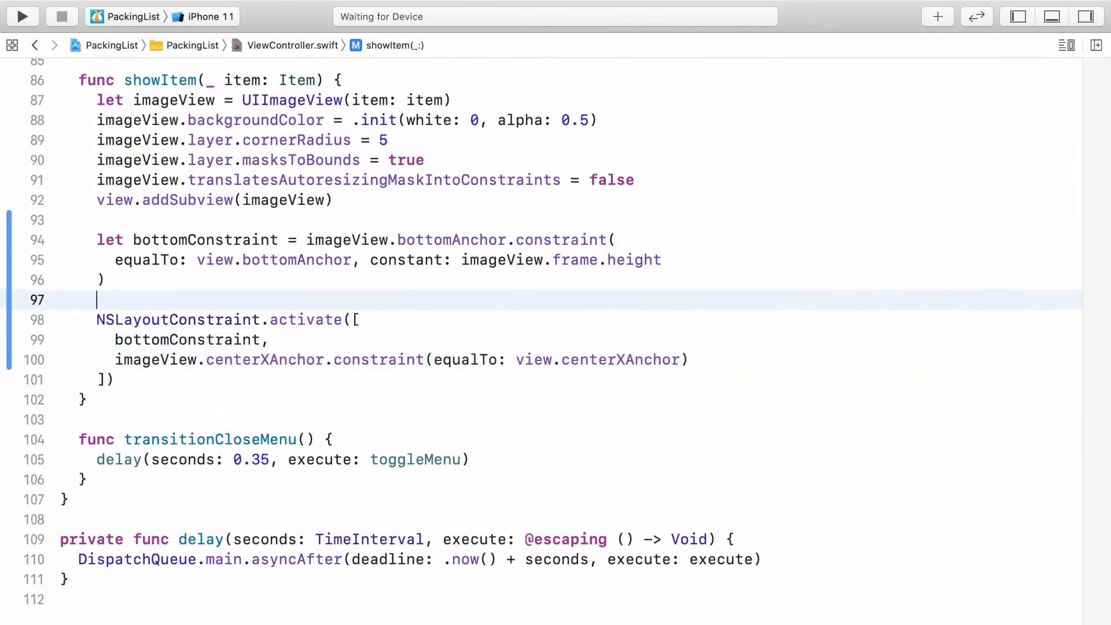
# Declare widthConstraint as view's width × 1/3, constant -50, and add it to activate
pyautogui.write('let width')
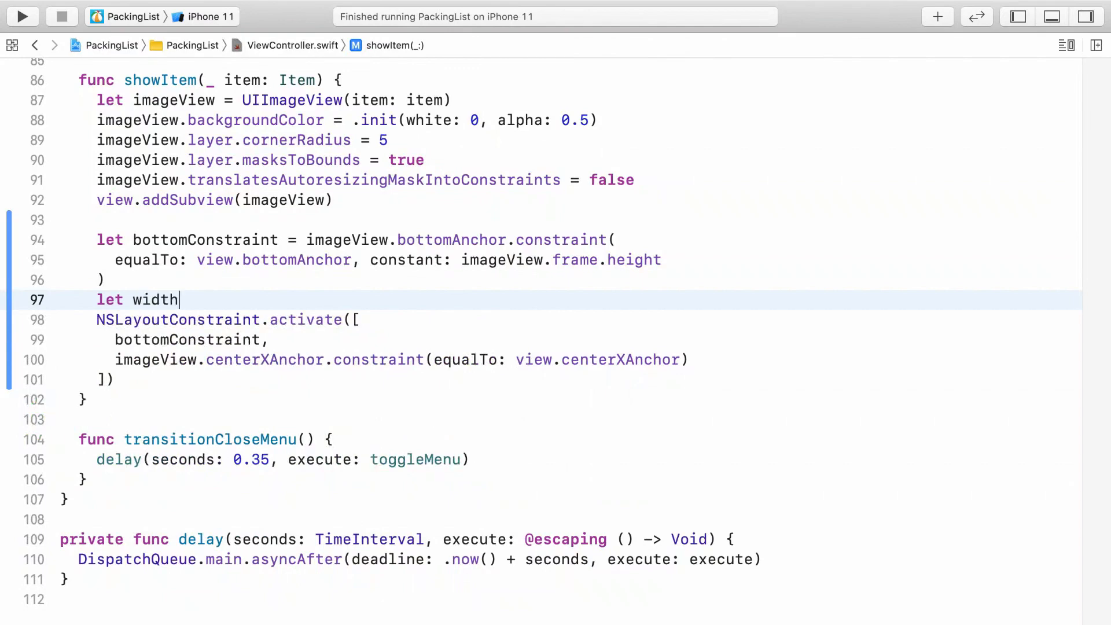
pyautogui.write('Constraint')
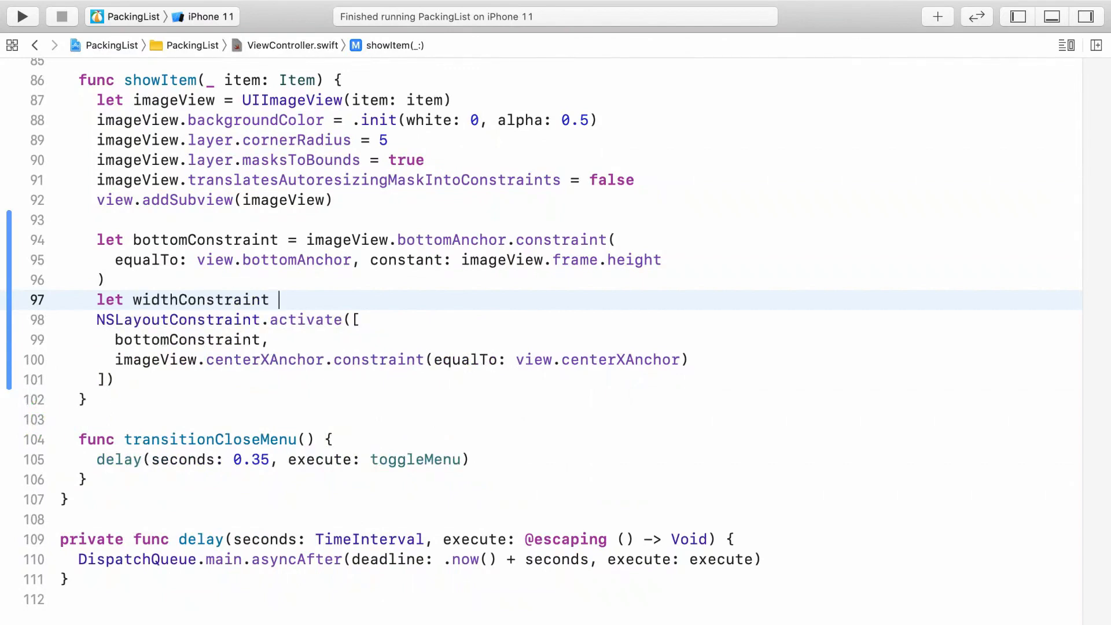
pyautogui.write('=')
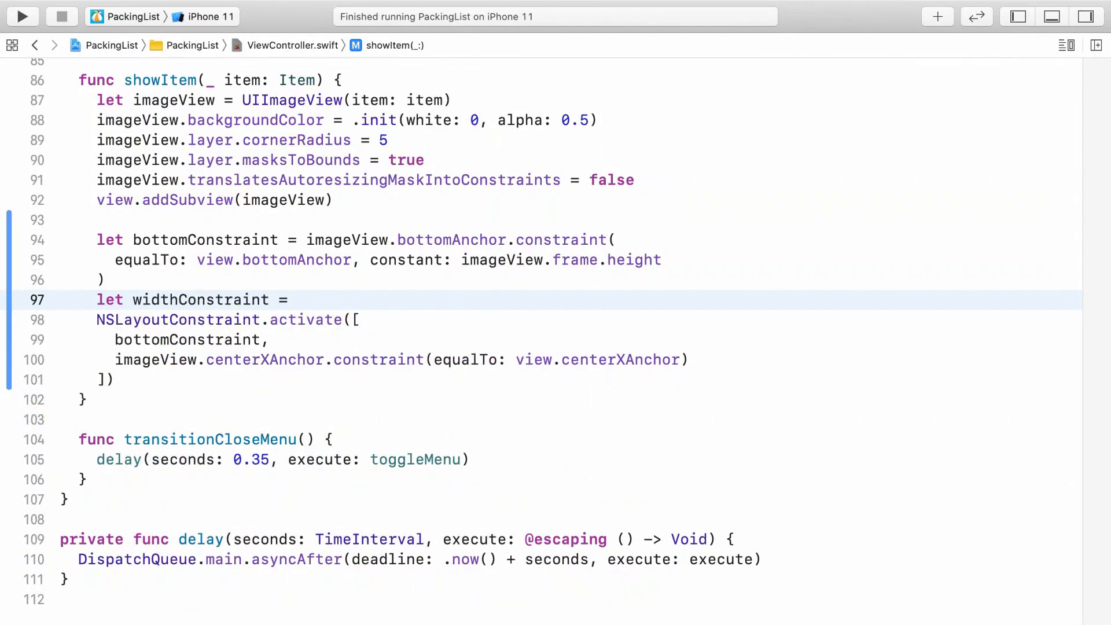
pyautogui.write('imageView.widthAnchor.')
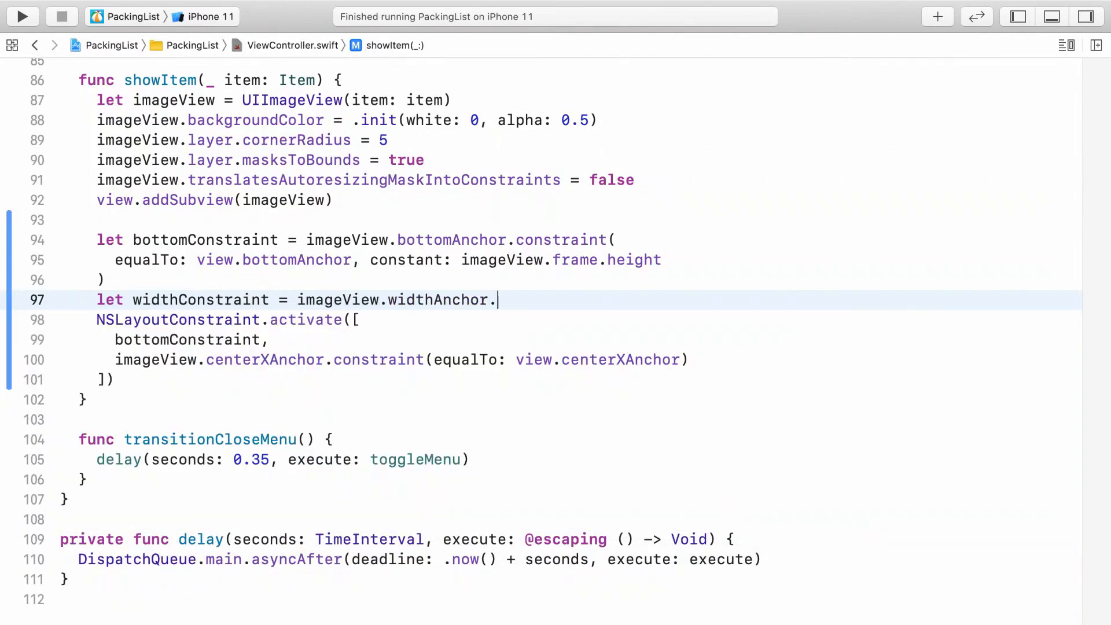
pyautogui.write('constraint(')
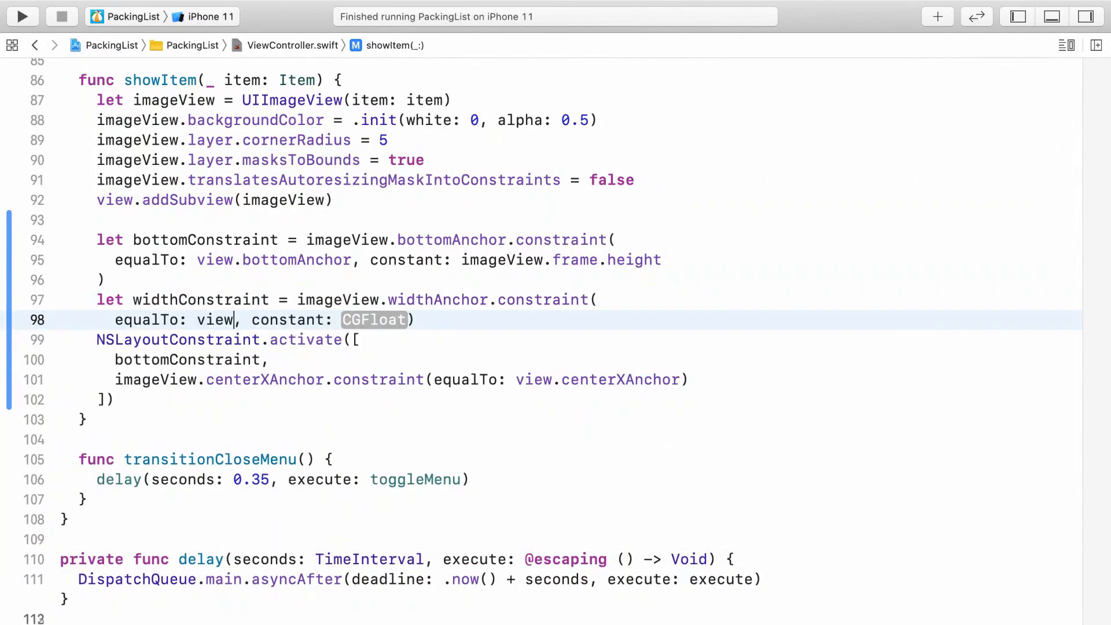
pyautogui.write('.widthAnchor')
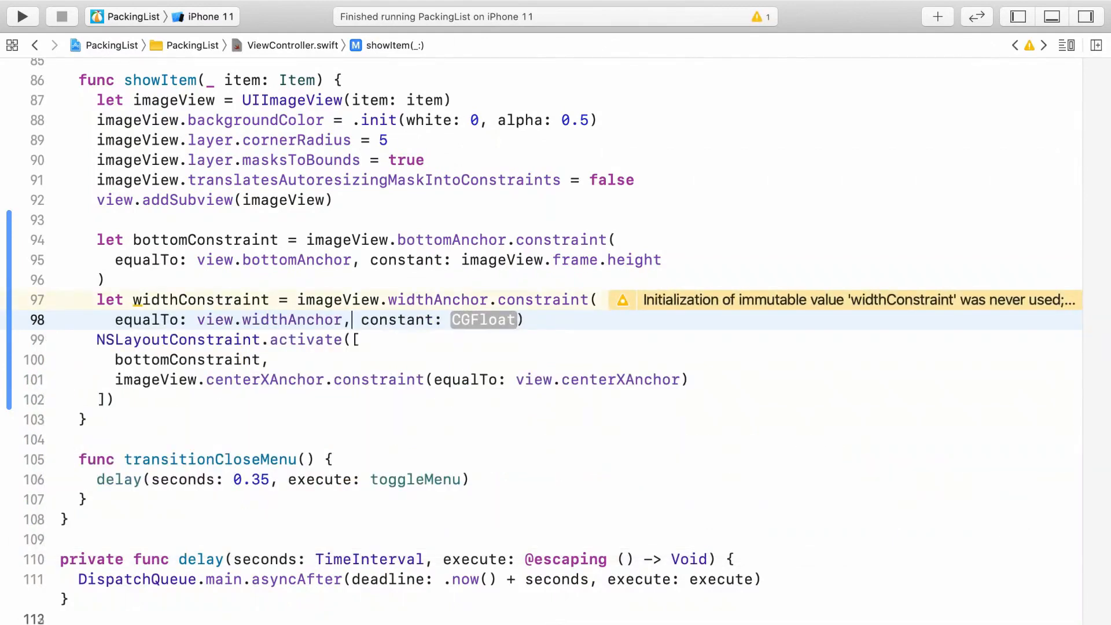
pyautogui.write('multiplier:')
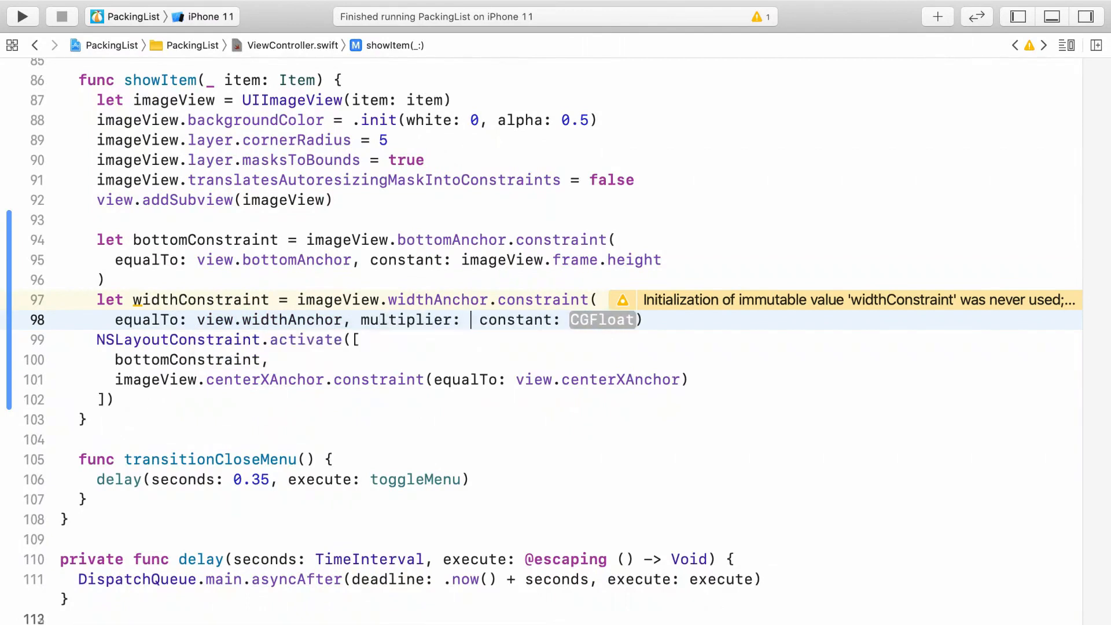
pyautogui.write('1 / 3,')
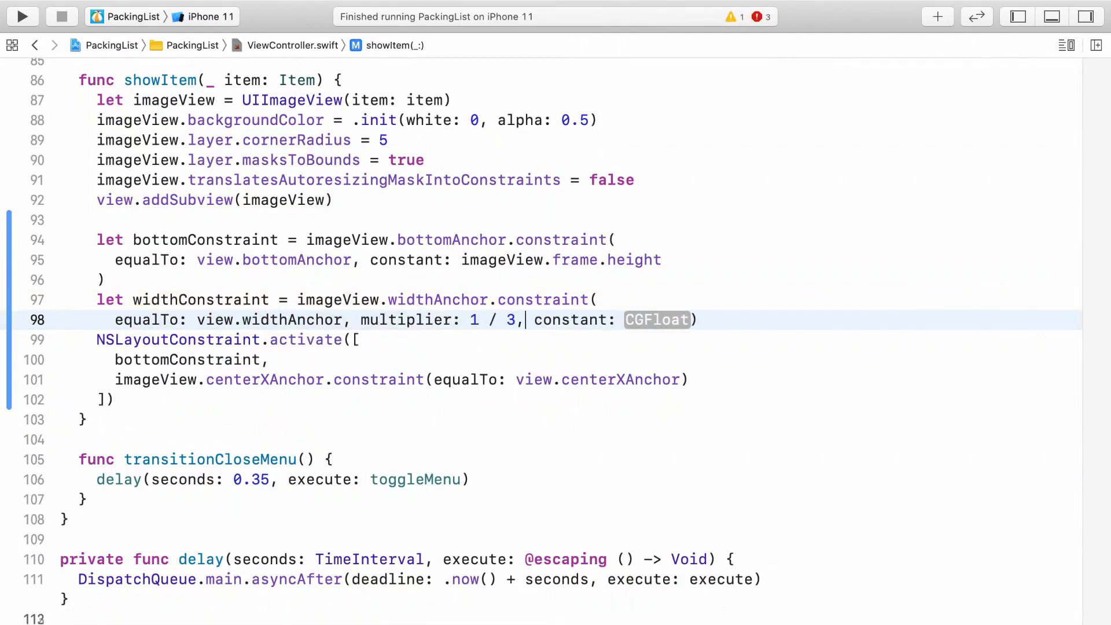
pyautogui.write('-50')
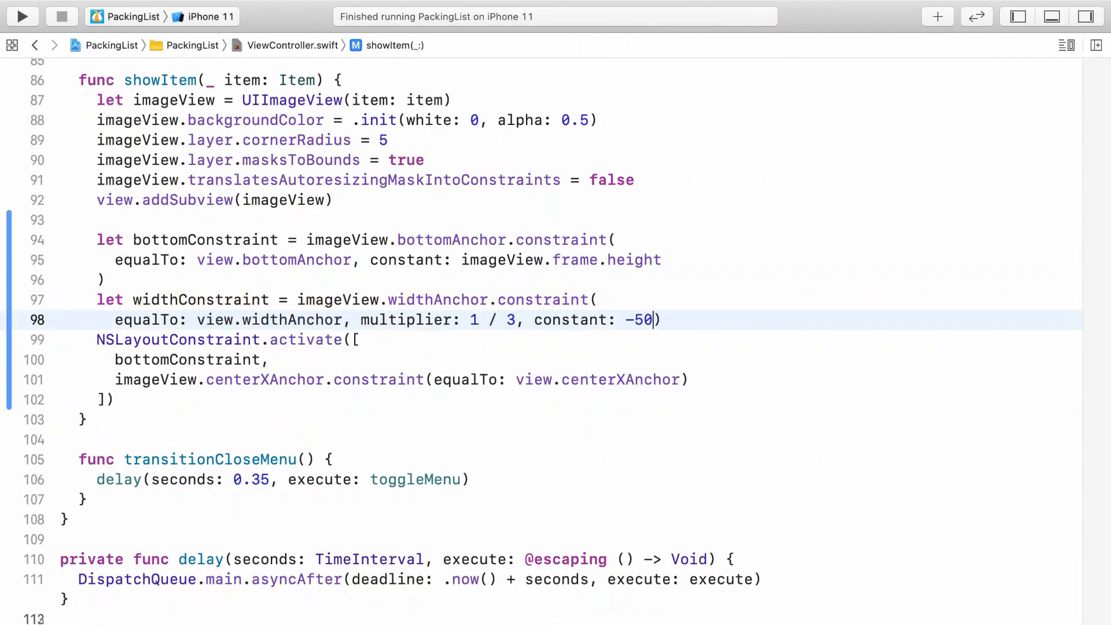
pyautogui.press('Return')
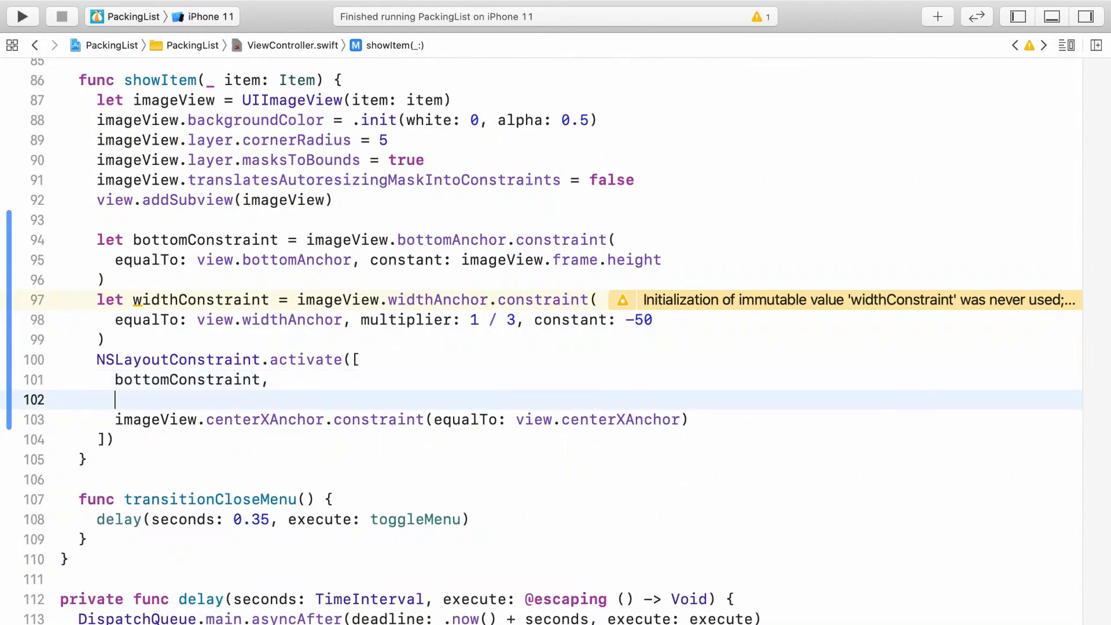
pyautogui.write('widthConstraint')
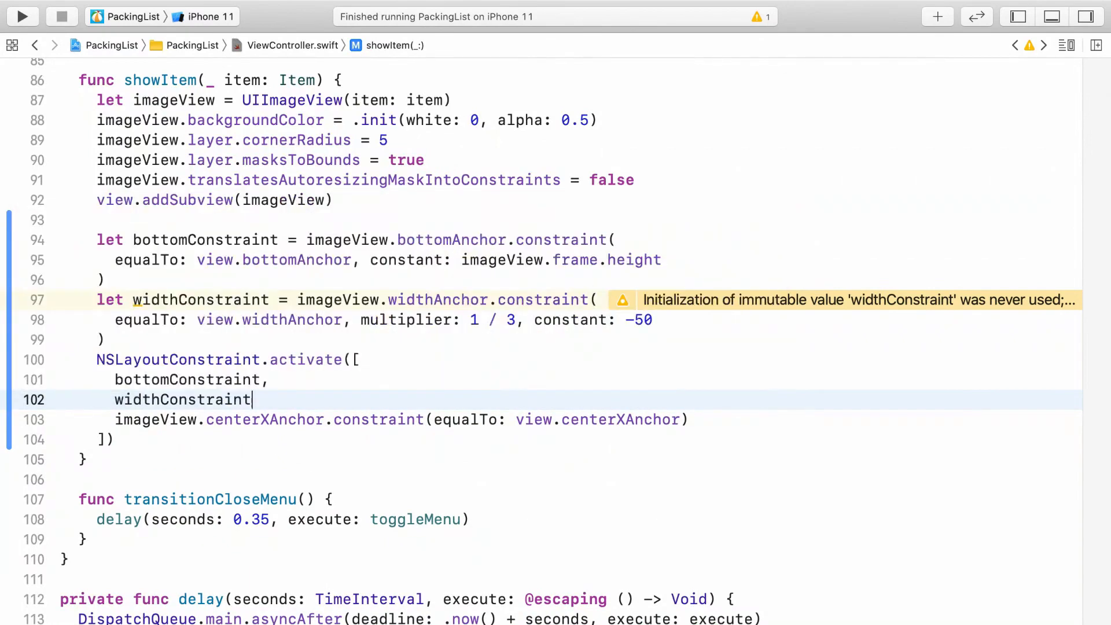
pyautogui.write(',')
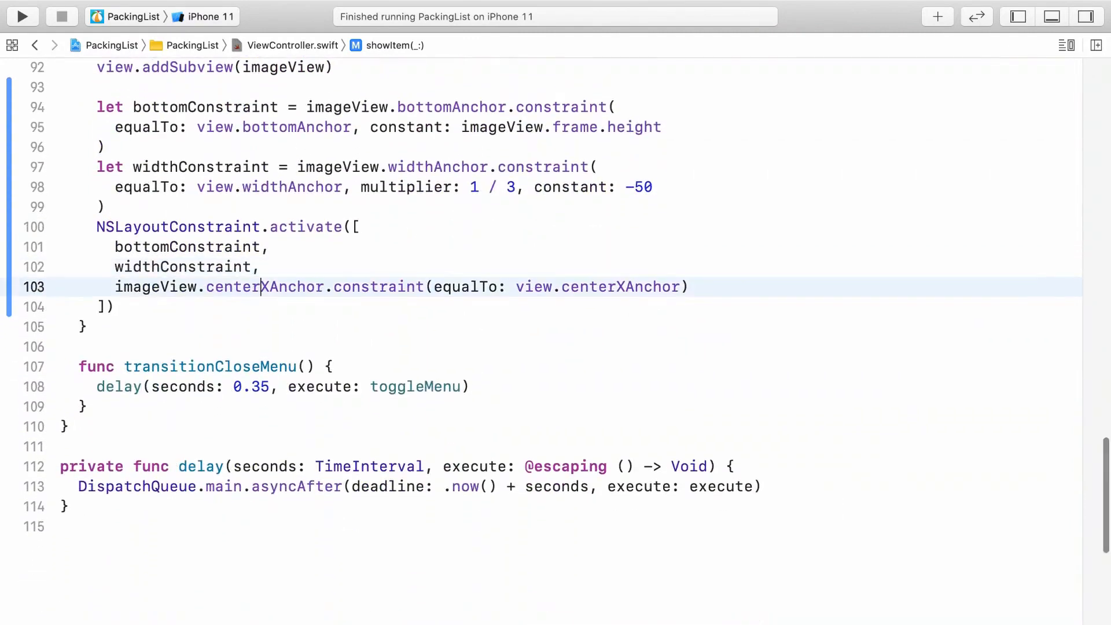
# Add imageView.heightAnchor equal to imageView.widthAnchor to the activate array, then run the app
pyautogui.write('imageView.')
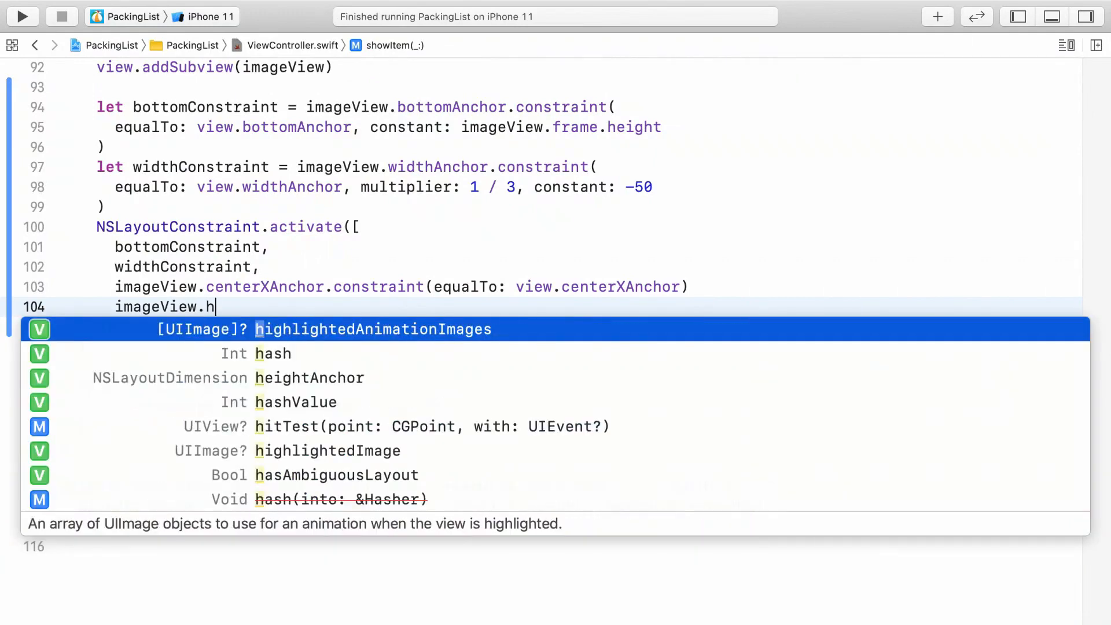
pyautogui.write('heightAnchor')
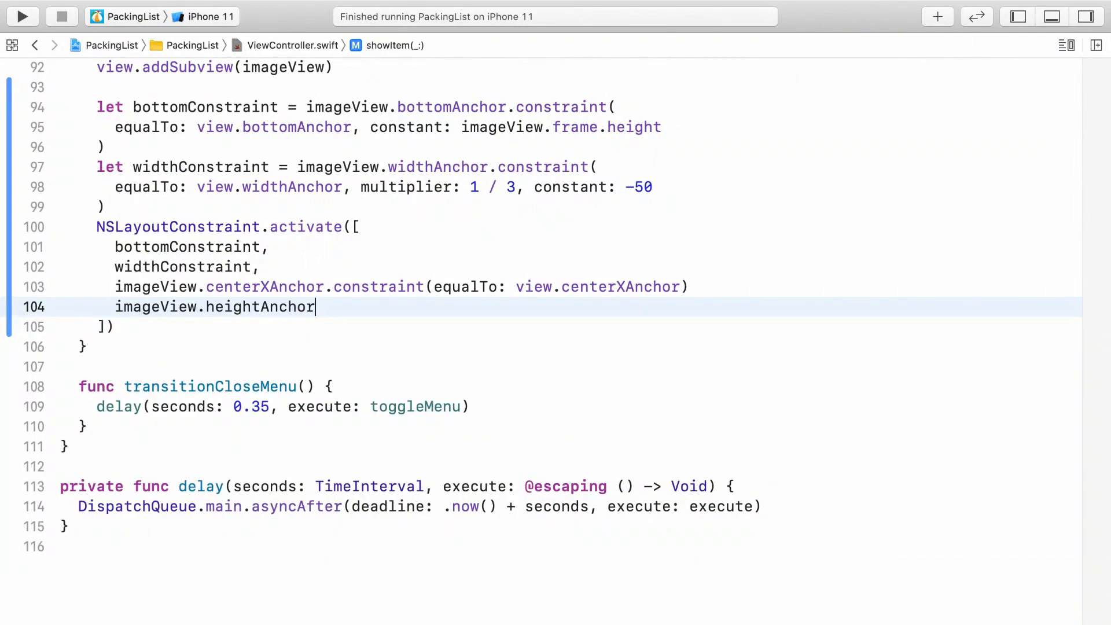
pyautogui.write('.cons')
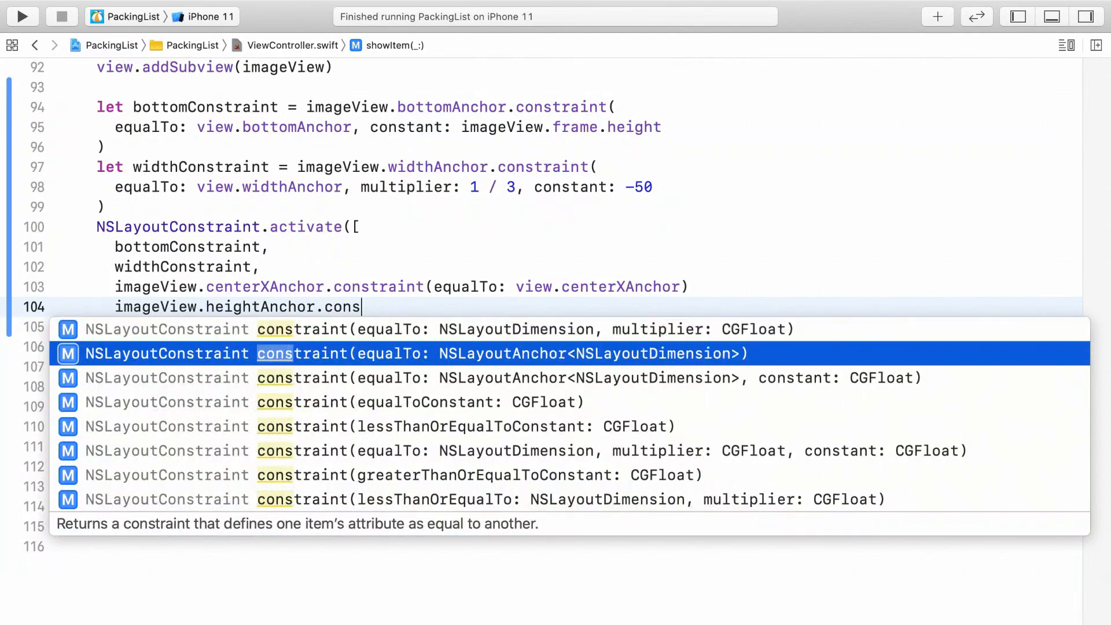
pyautogui.write('traint(equalTo: imageView.widthAnchor')
pyautogui.click(402, 287)
pyautogui.write(',')
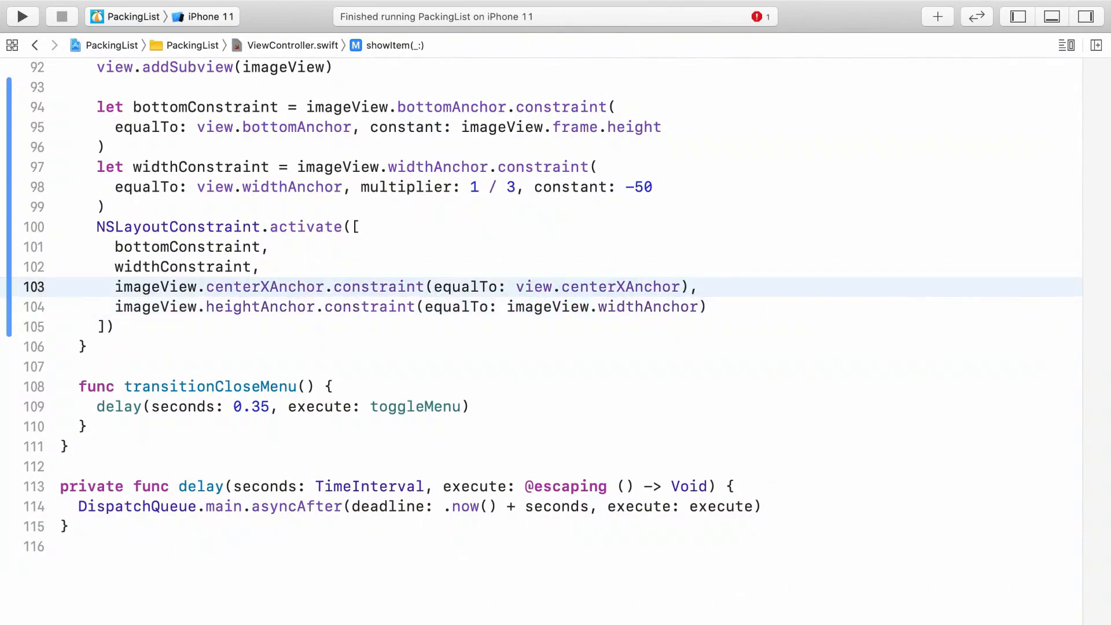
pyautogui.click(21, 16)
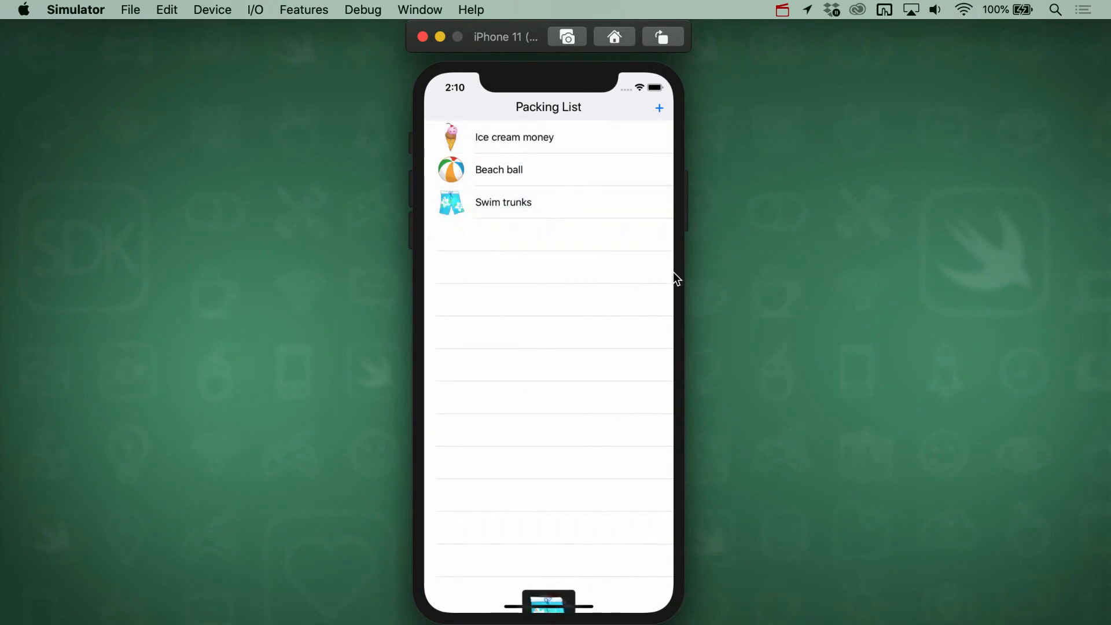
pyautogui.moveTo(567, 203)
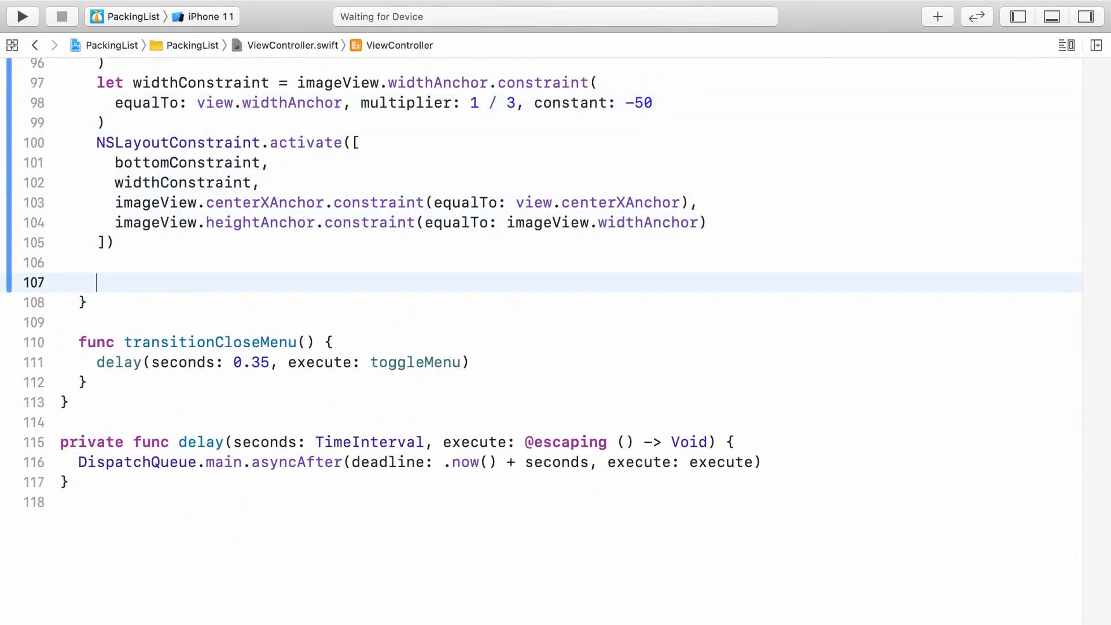
# Start UIView.animate(withDuration: 0.8) with a trailing closure instead of the animations argument
pyautogui.write('UIView.animate(withDuration: TimeInterval, animations: () -> Void')
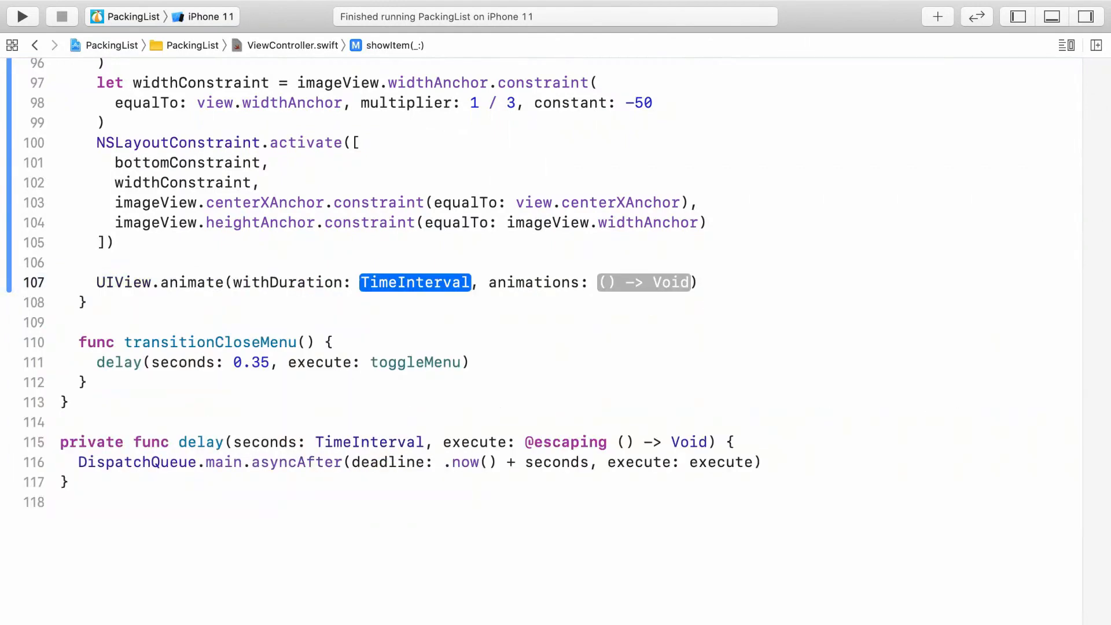
pyautogui.write('0.8')
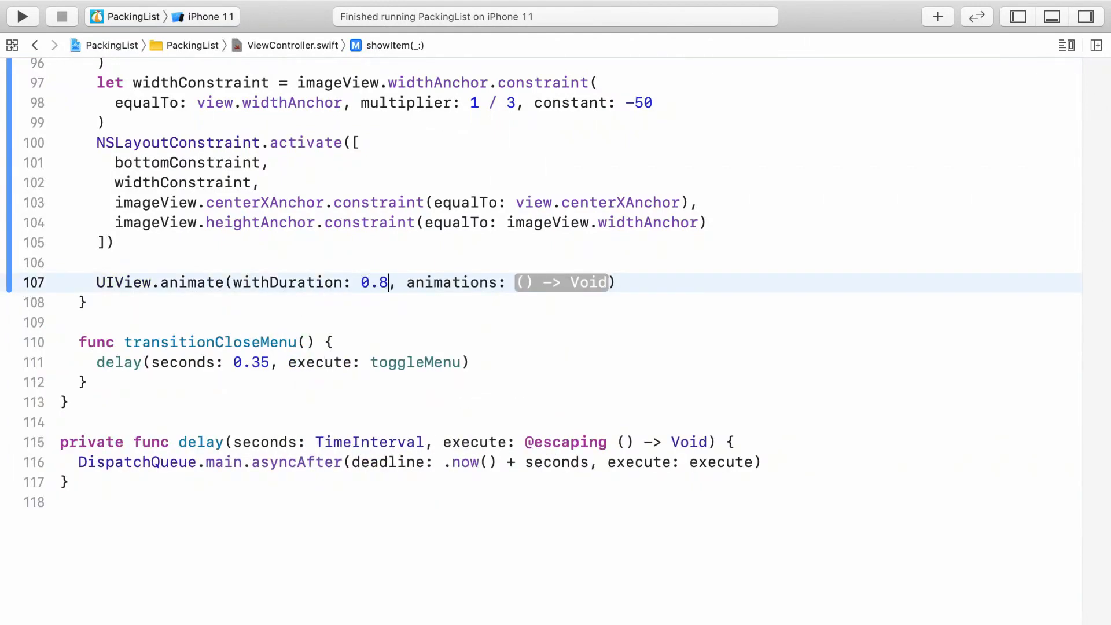
pyautogui.press('Delete')
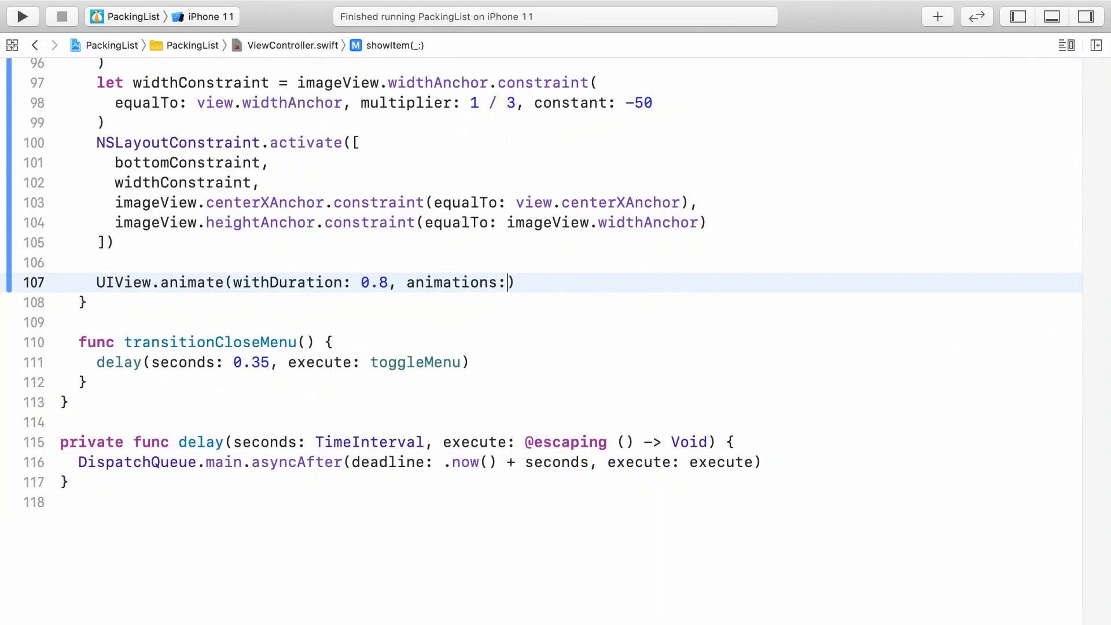
pyautogui.press('Backspace')
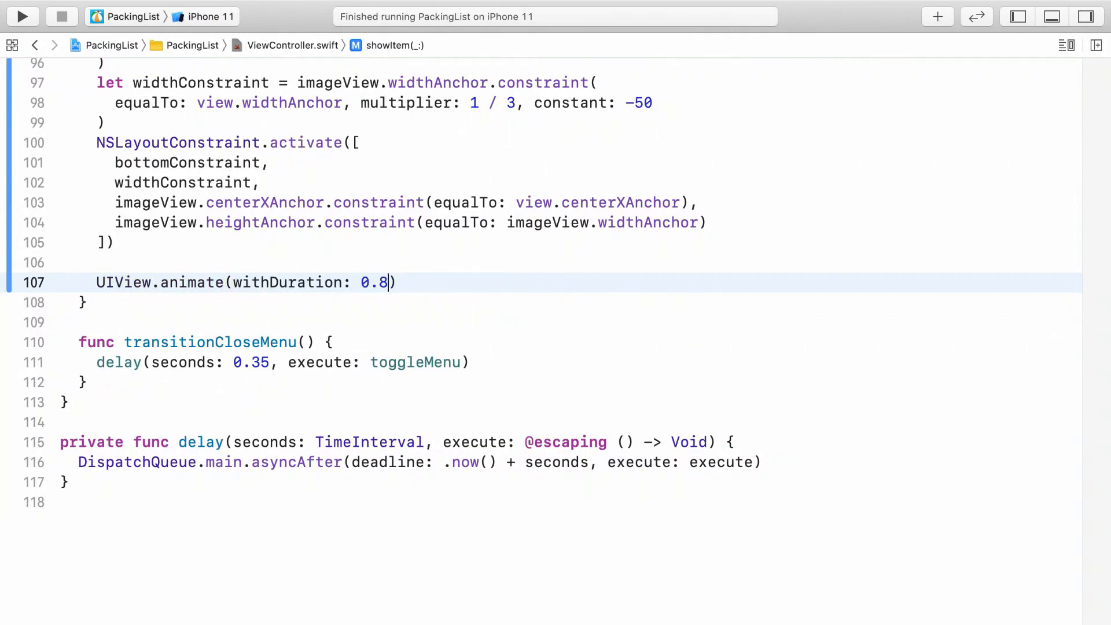
pyautogui.write('{')
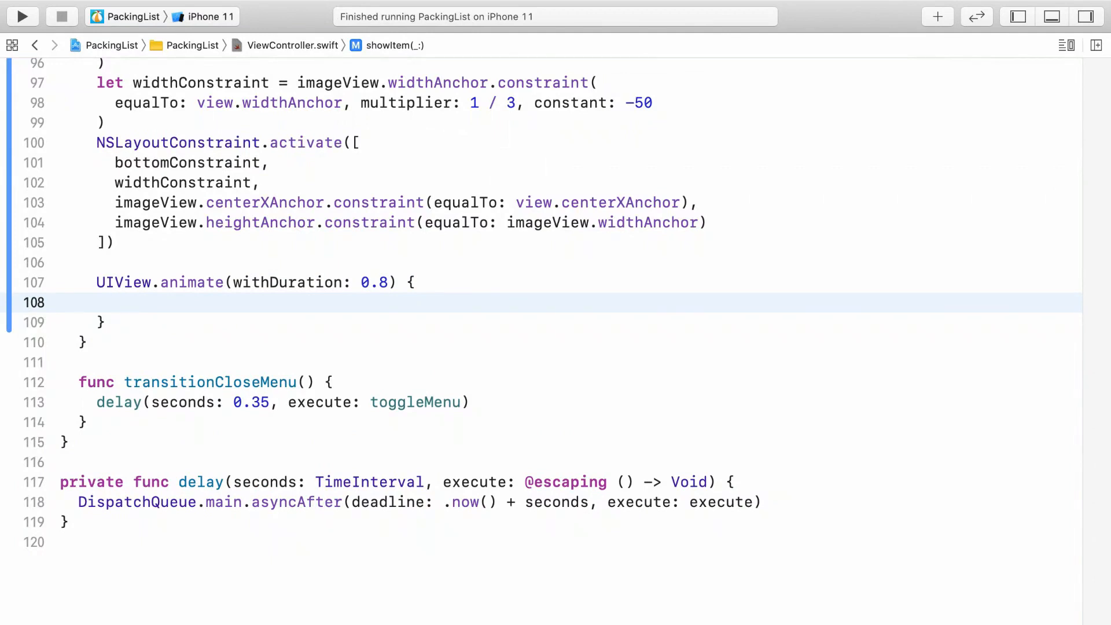
# In the closure, set bottomConstraint.constant to imageView.frame.height * -2
pyautogui.click(116, 303)
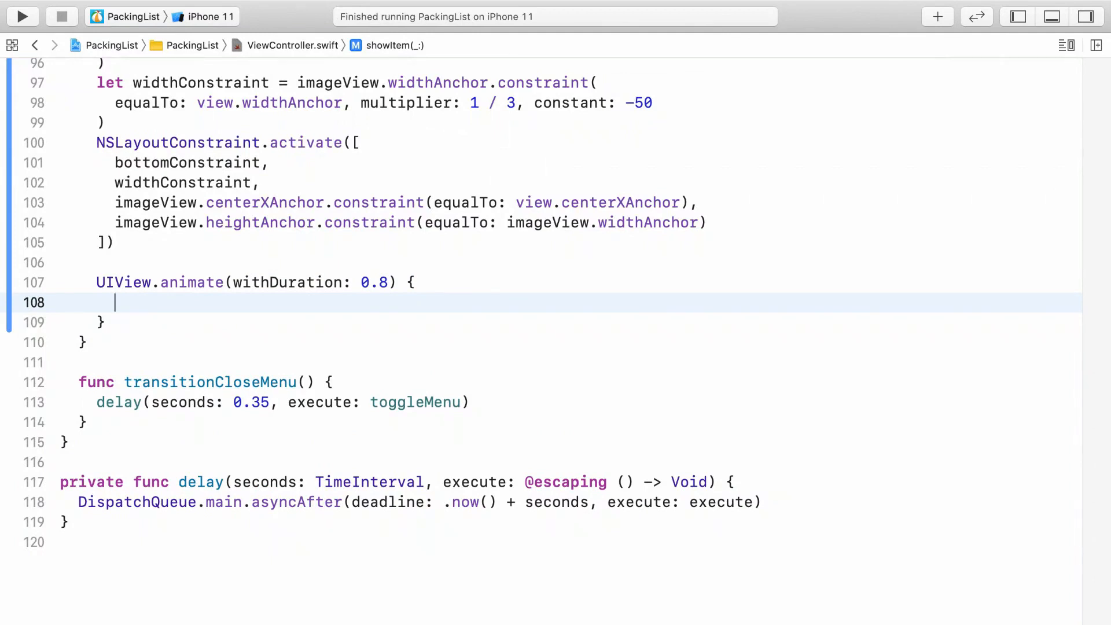
pyautogui.write('bottomConstraint')
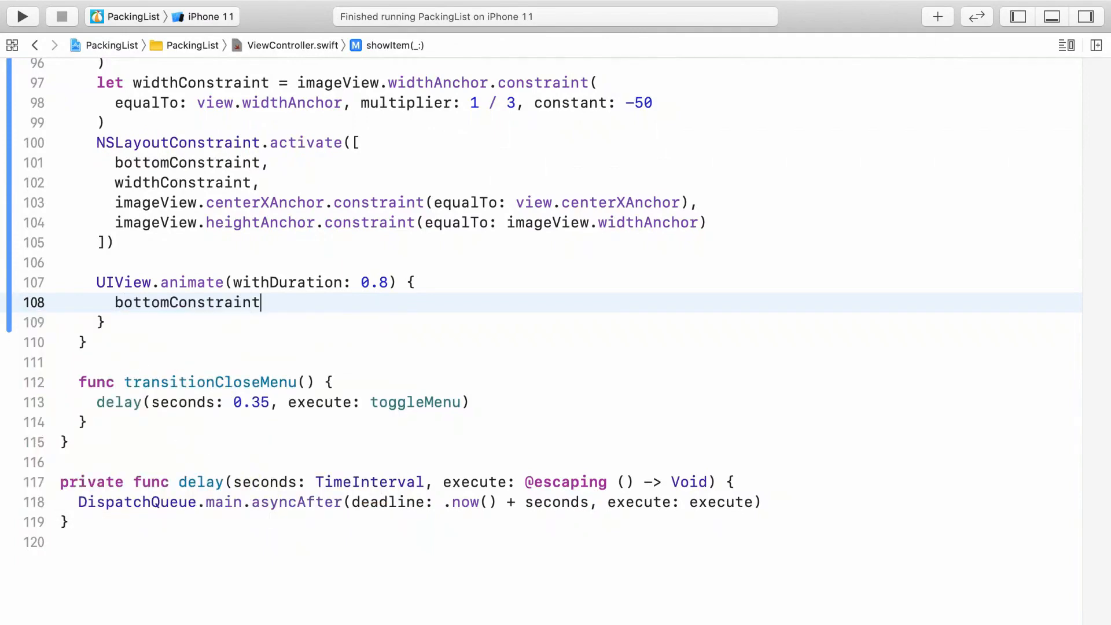
pyautogui.write('.constant')
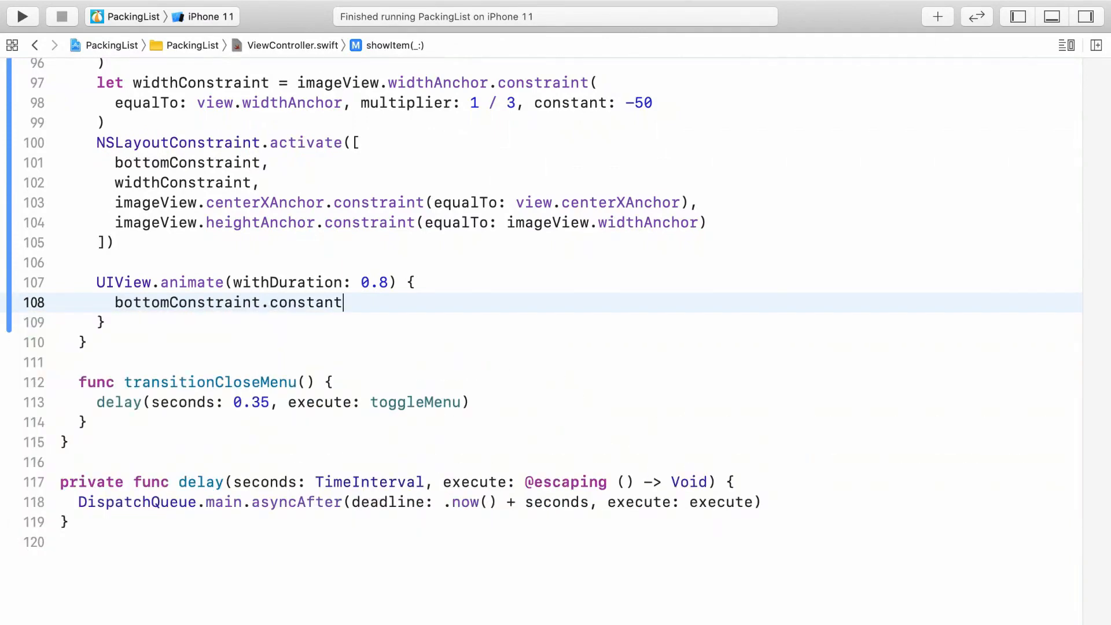
pyautogui.write('= i')
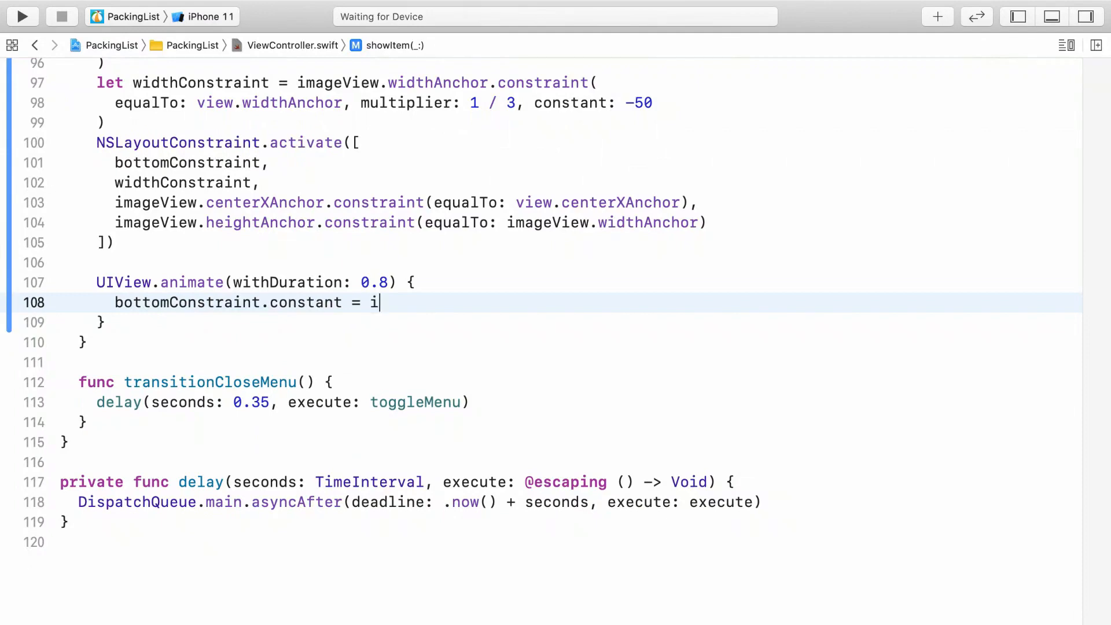
pyautogui.write('mageView.fr')
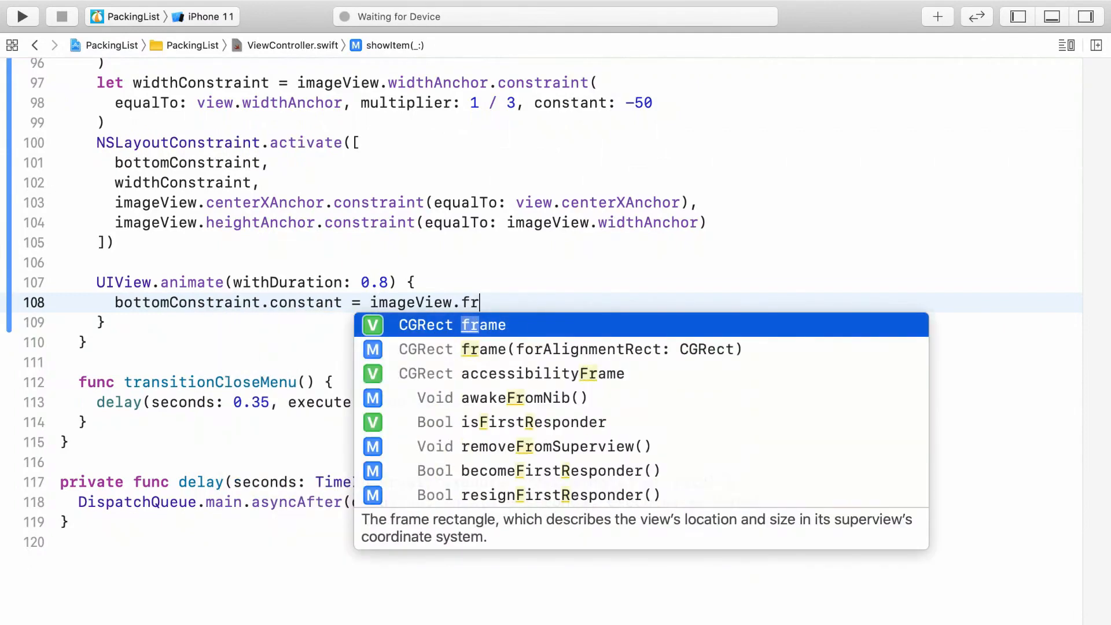
pyautogui.write('ame.height *')
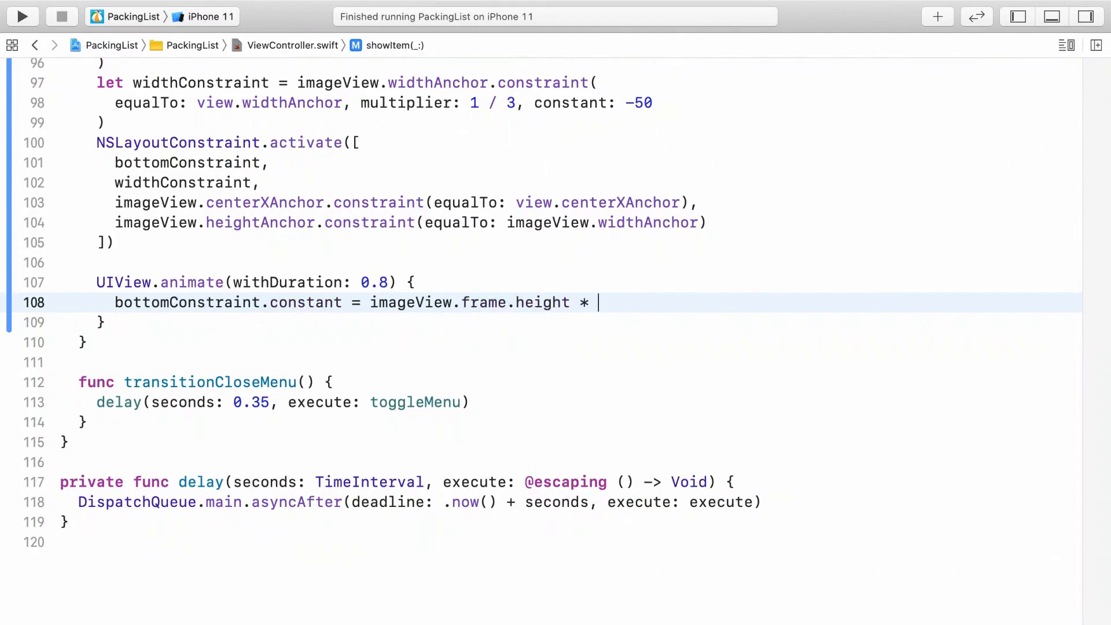
pyautogui.write('-2')
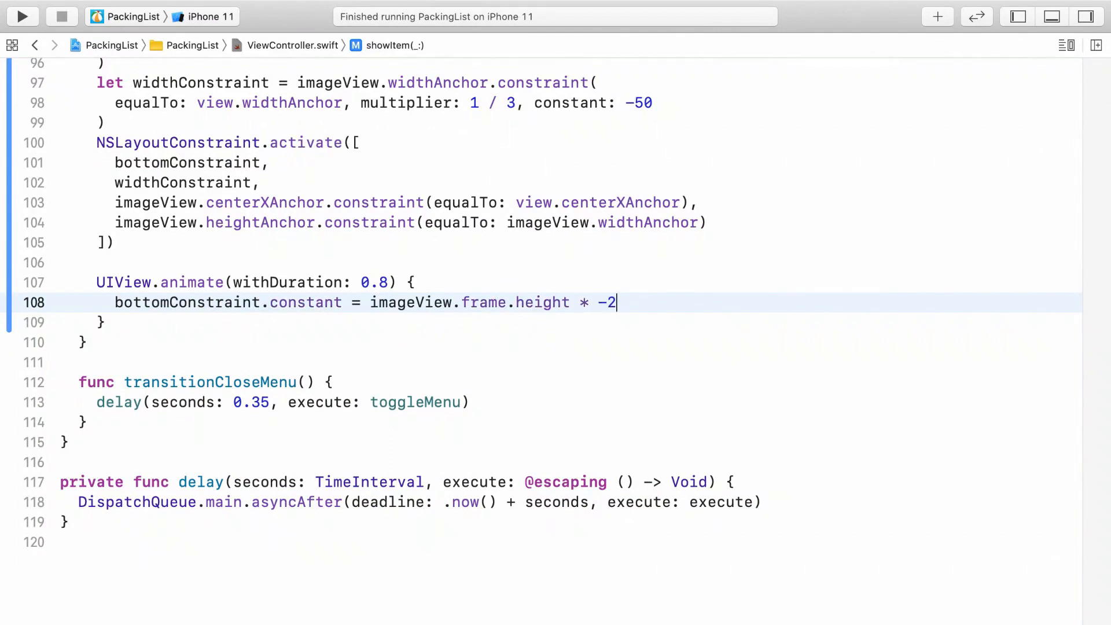
# Set widthConstraint.constant to 0 and call self.view.layoutIfNeeded()
pyautogui.write('widthConstraint.constant')
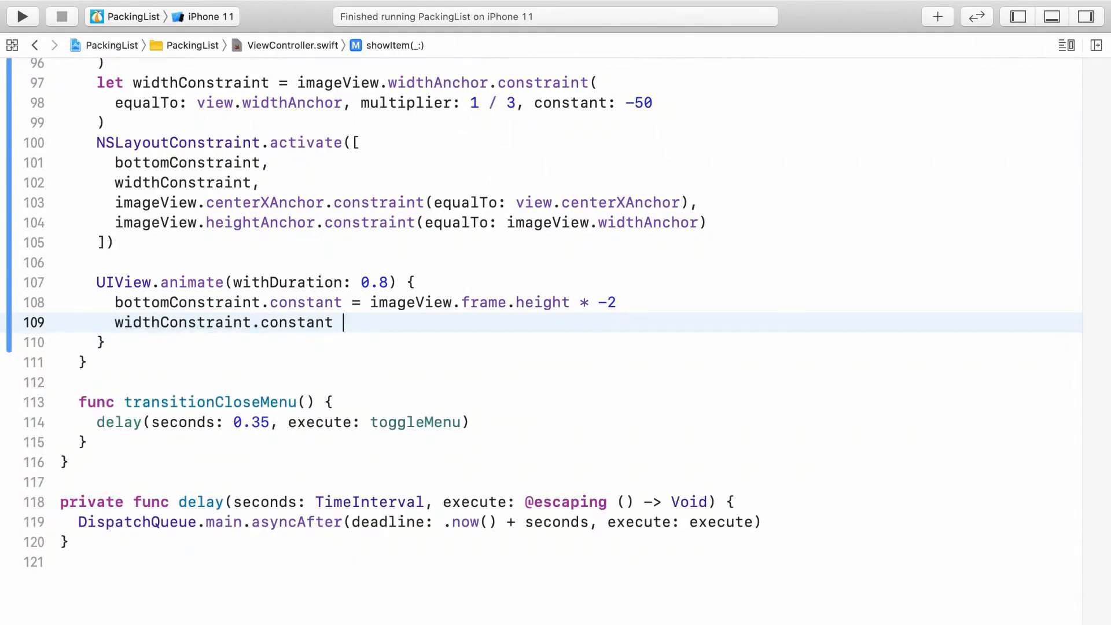
pyautogui.write('= 0')
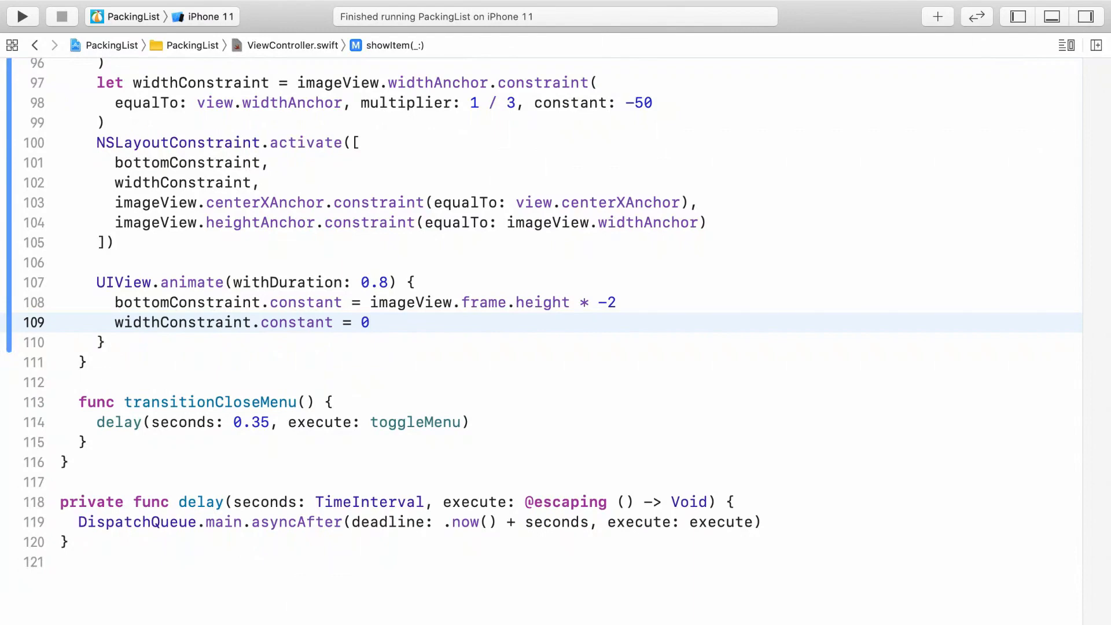
pyautogui.click(368, 322)
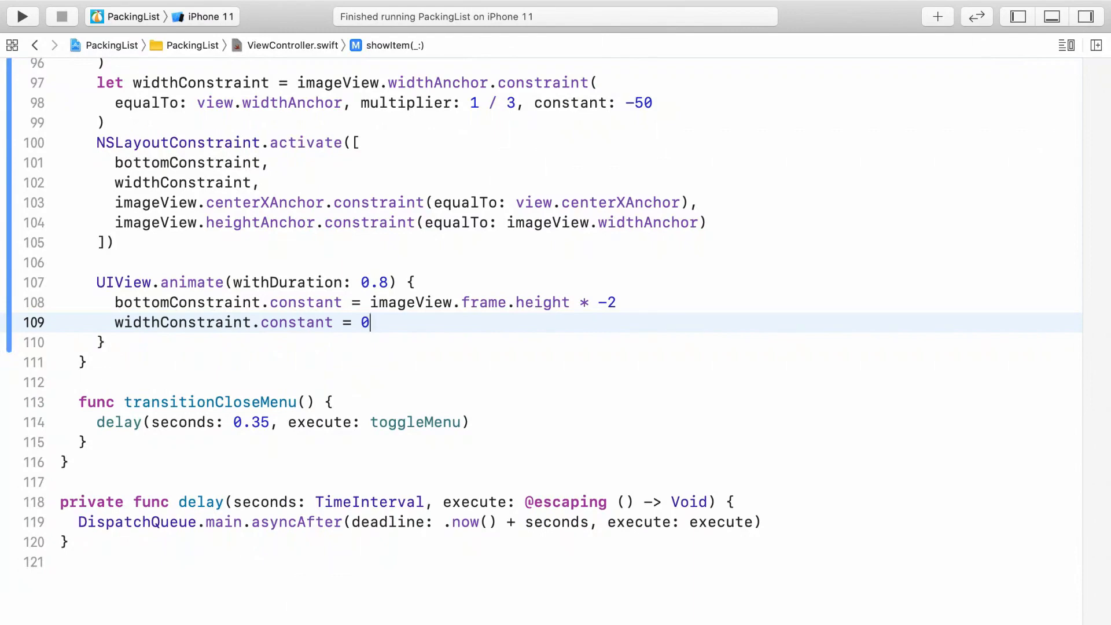
pyautogui.write('view')
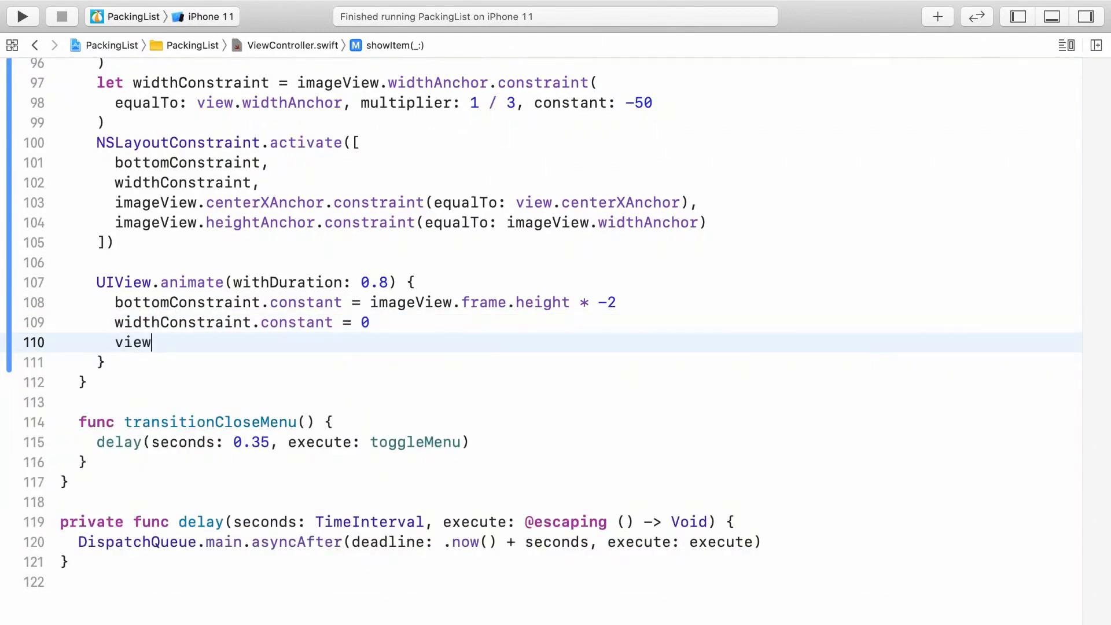
pyautogui.write('.layoutIfNeeded(')
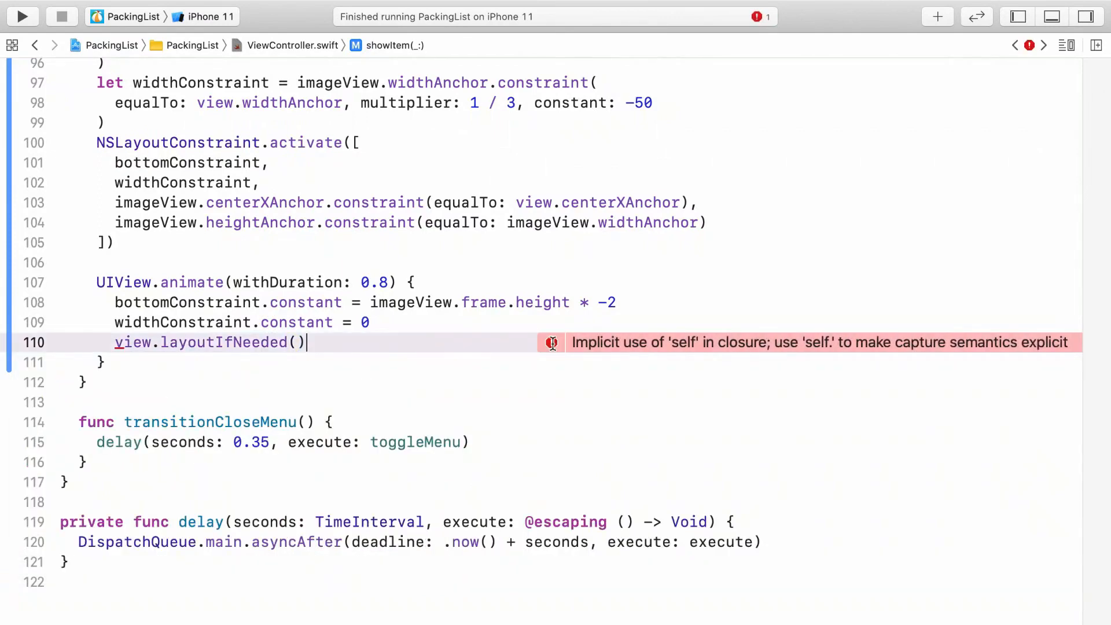
pyautogui.write('self.')
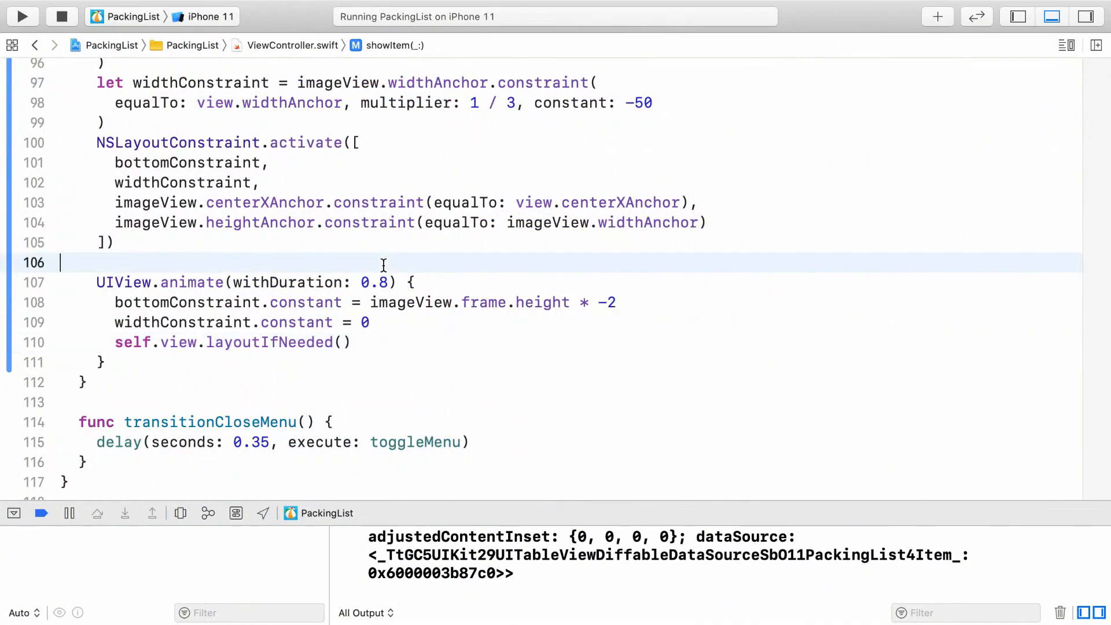
# Begin typing a view.l… layout call on a new line above UIView.animate
pyautogui.write('view')
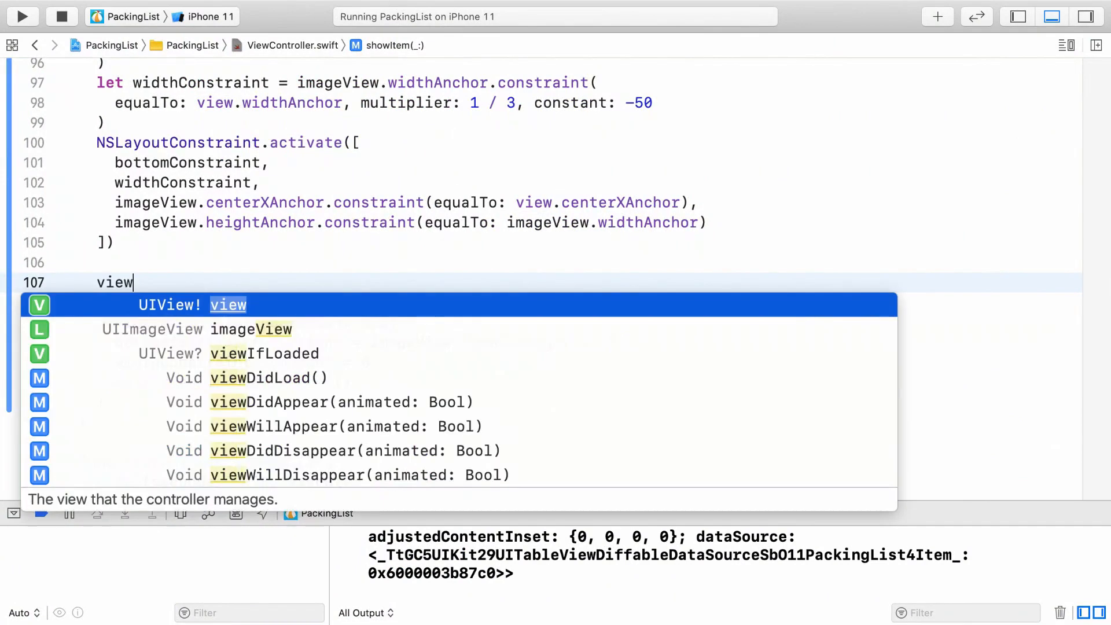
pyautogui.write('.l')
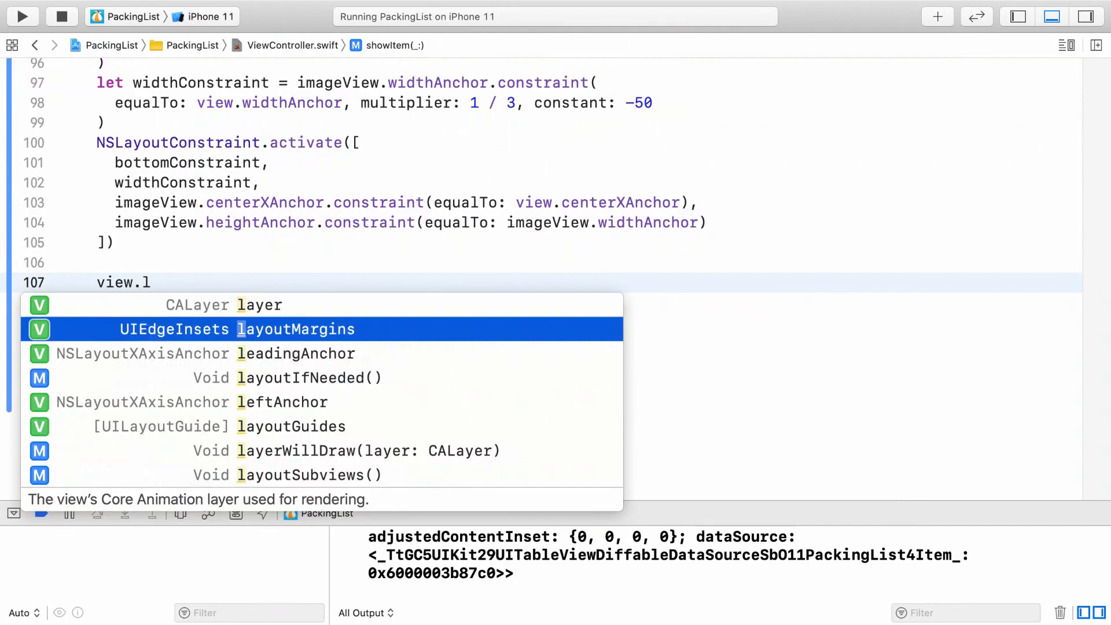